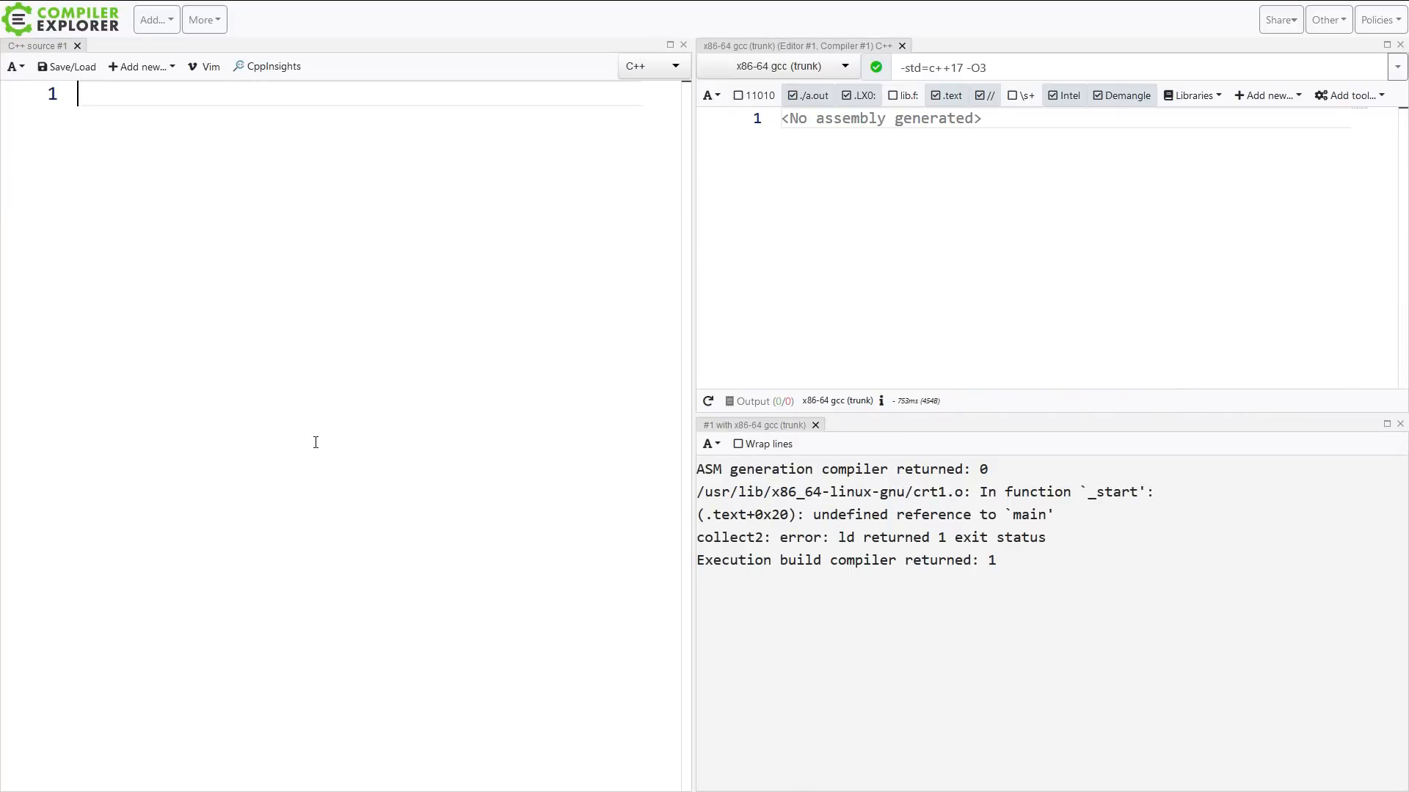
mouse_move(665, 336)
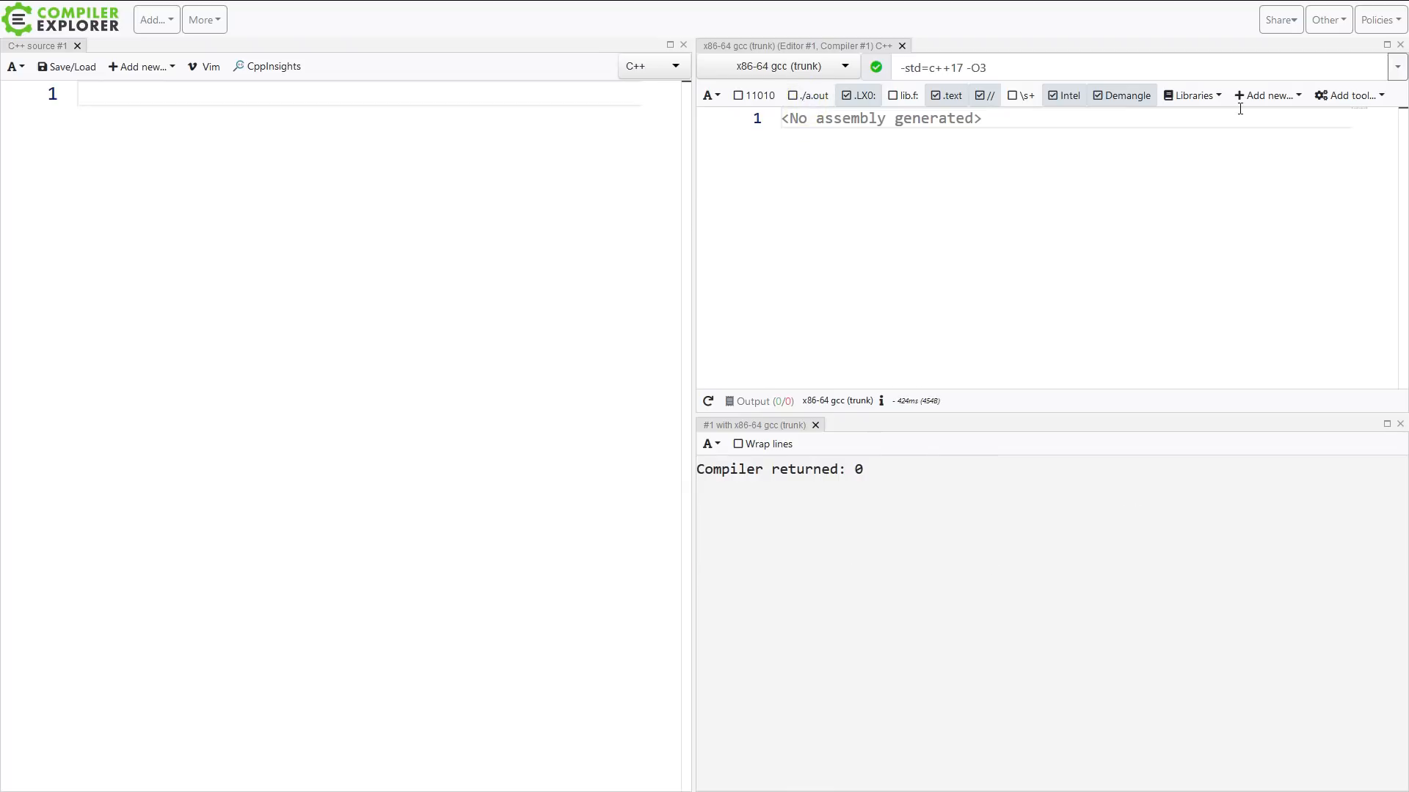
Attach a clang-tidy (trunk) tool pane to the compiler
left_click(1349, 95)
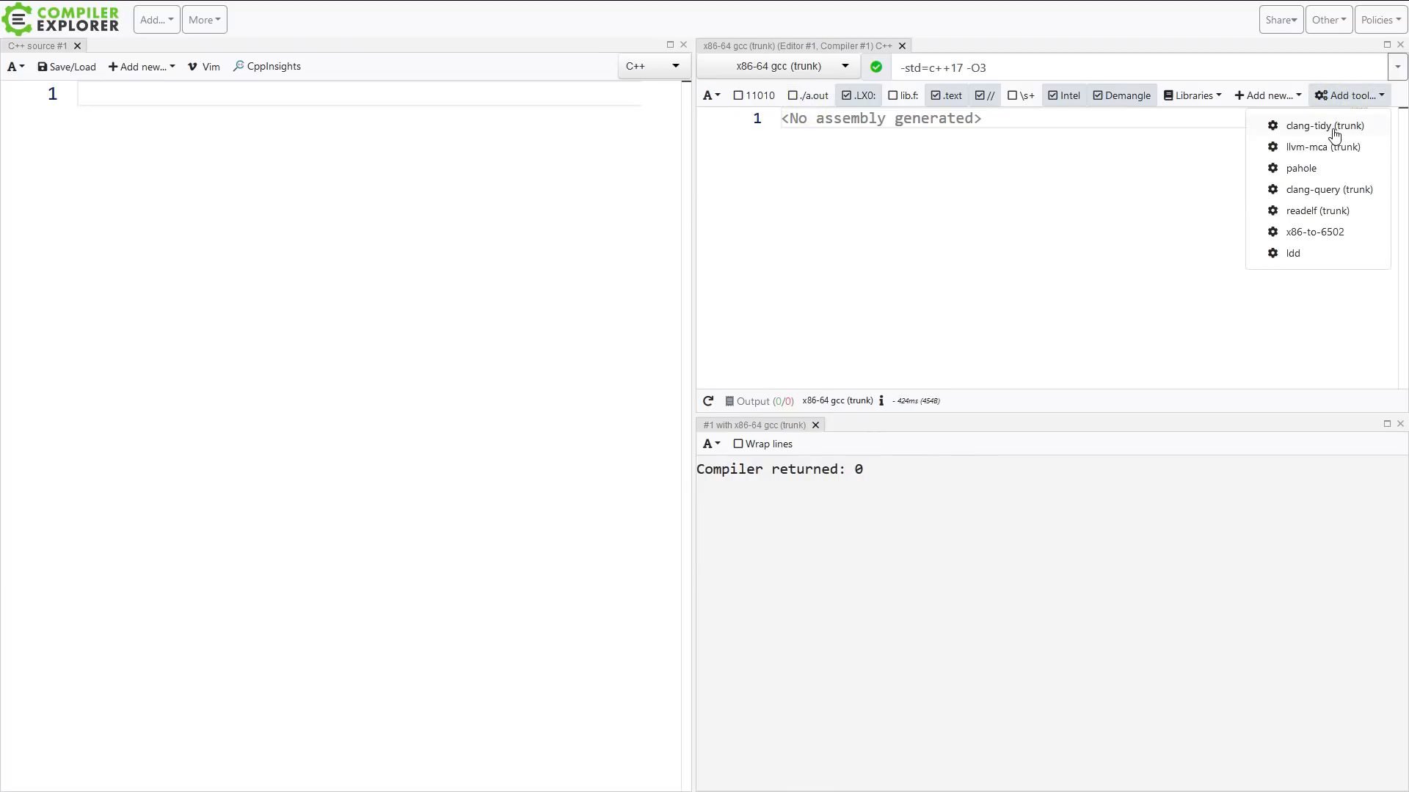
left_click(1321, 126)
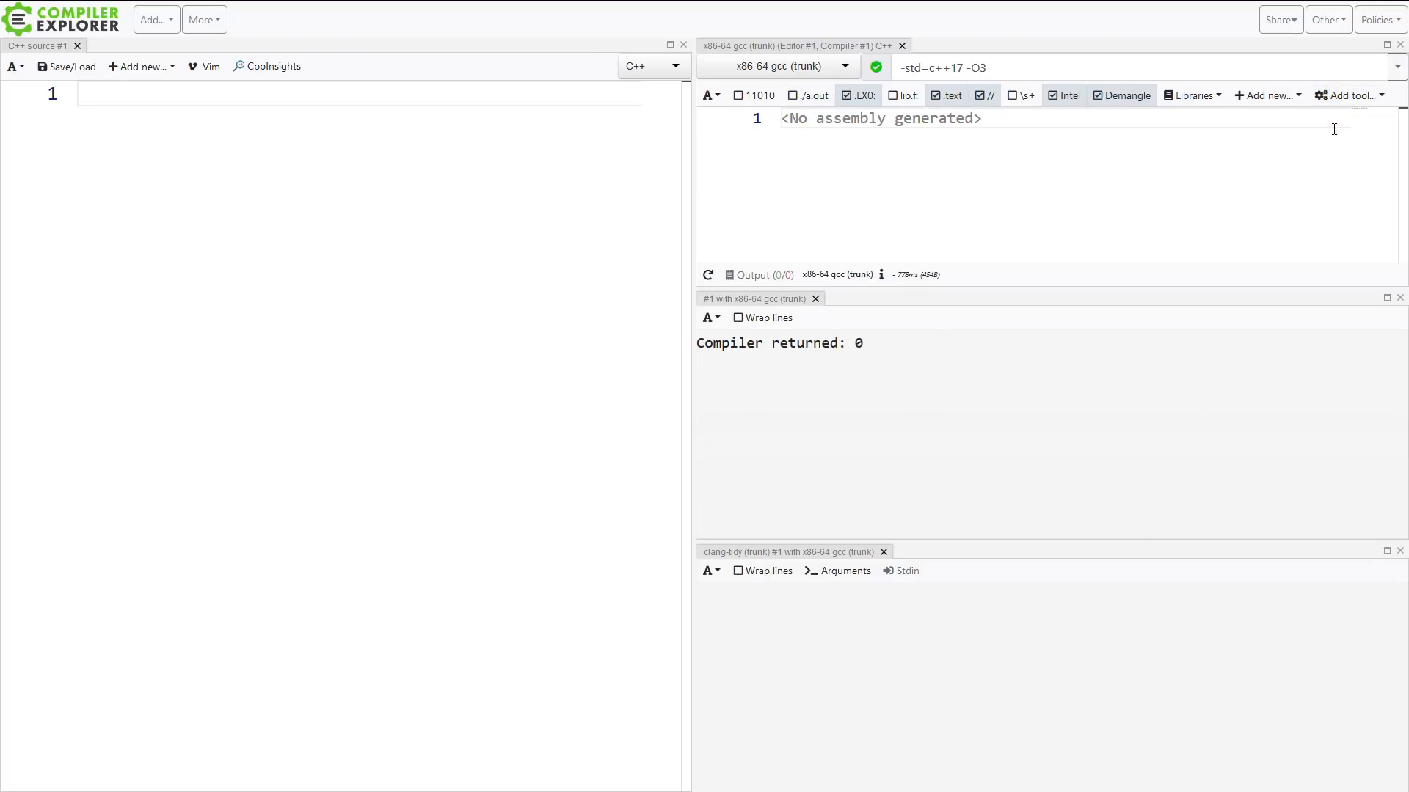
mouse_move(970, 492)
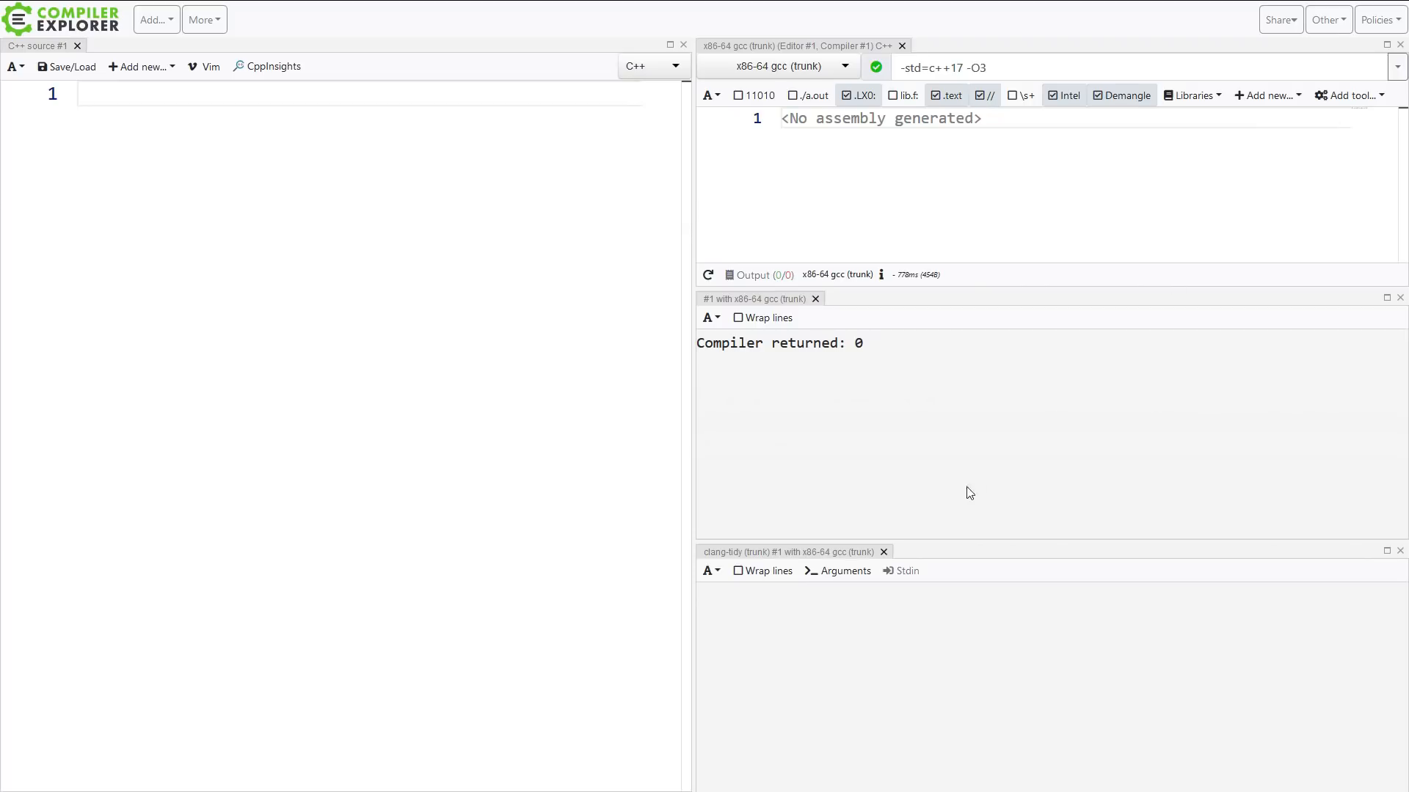
Set the clang-tidy arguments to --checks=* and return to the source editor
left_click(843, 571)
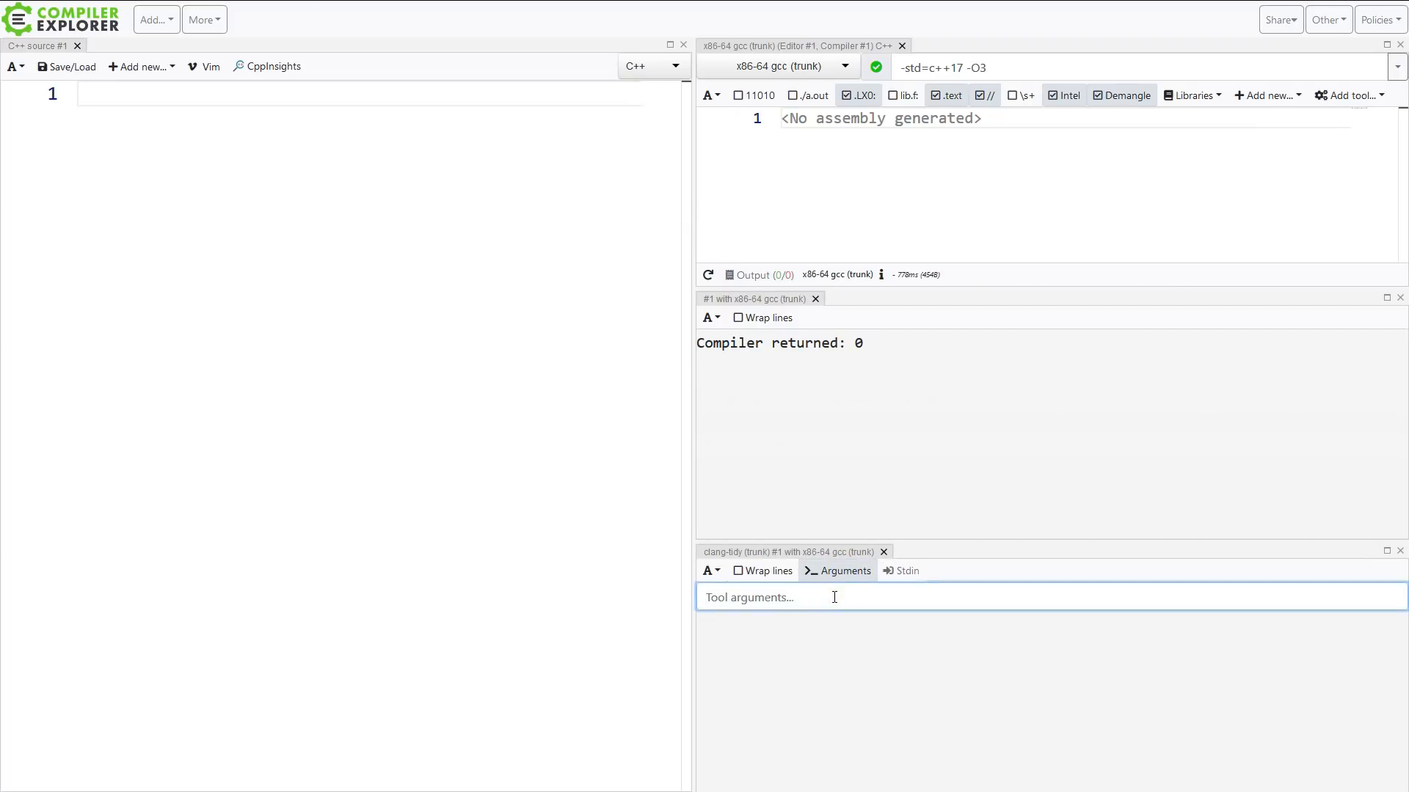
type("-checks")
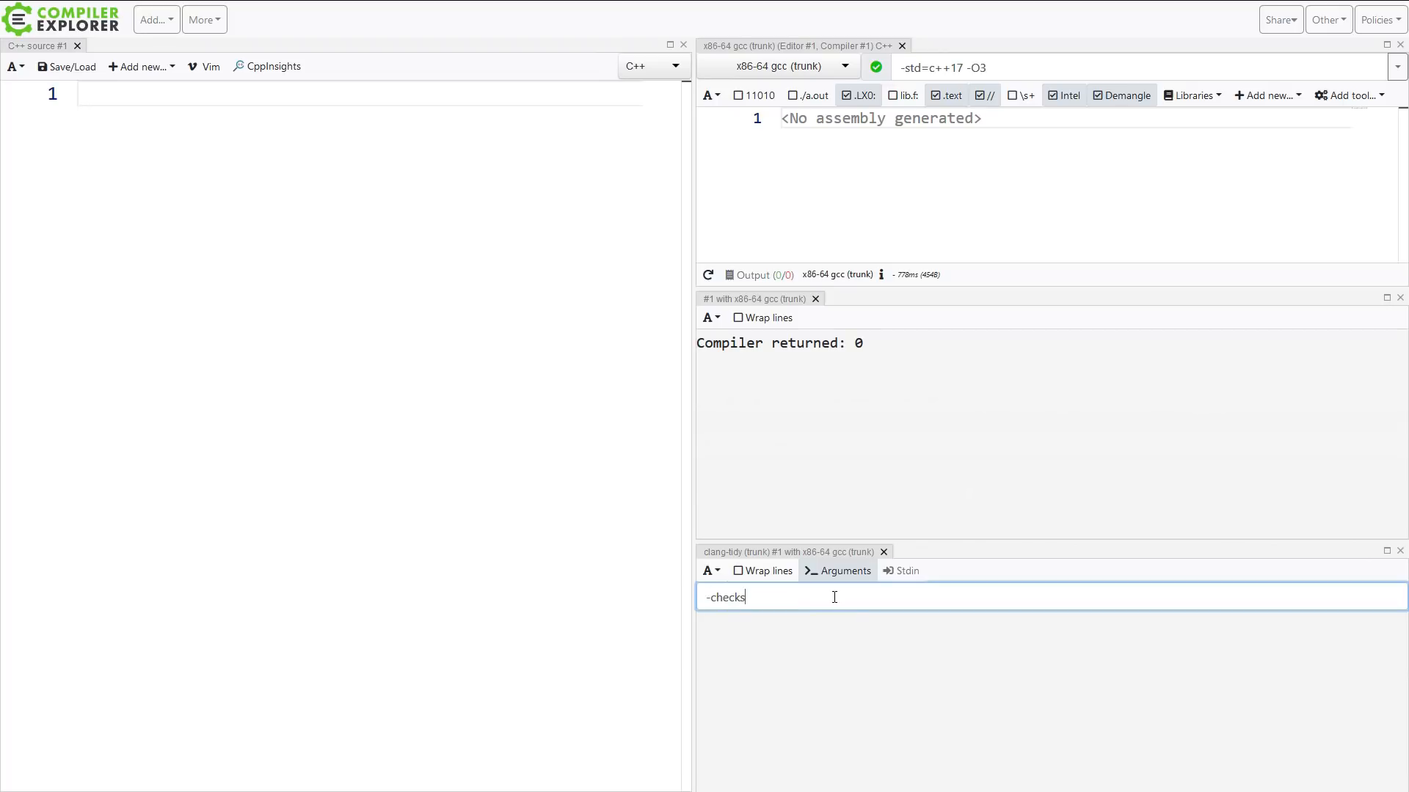
type("=*")
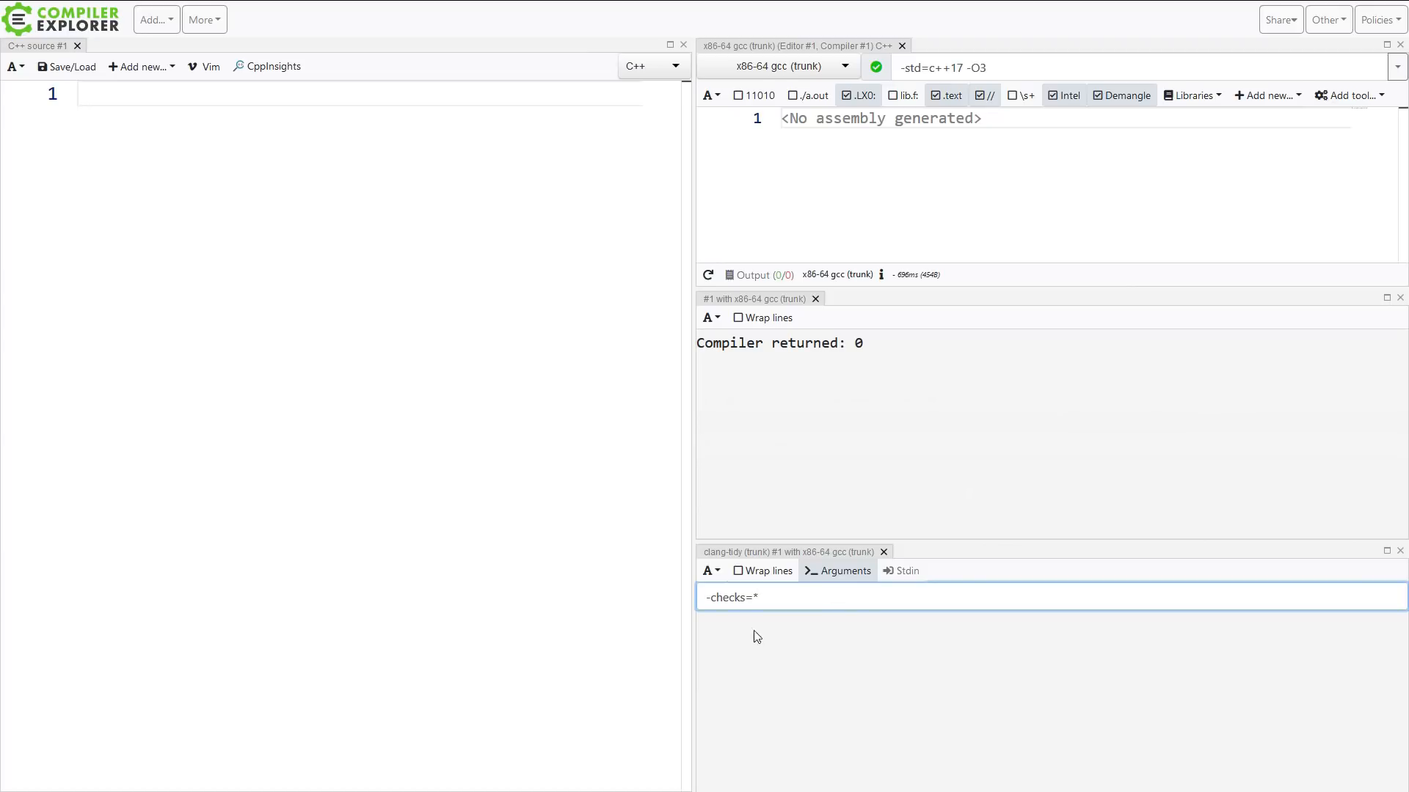
type("-")
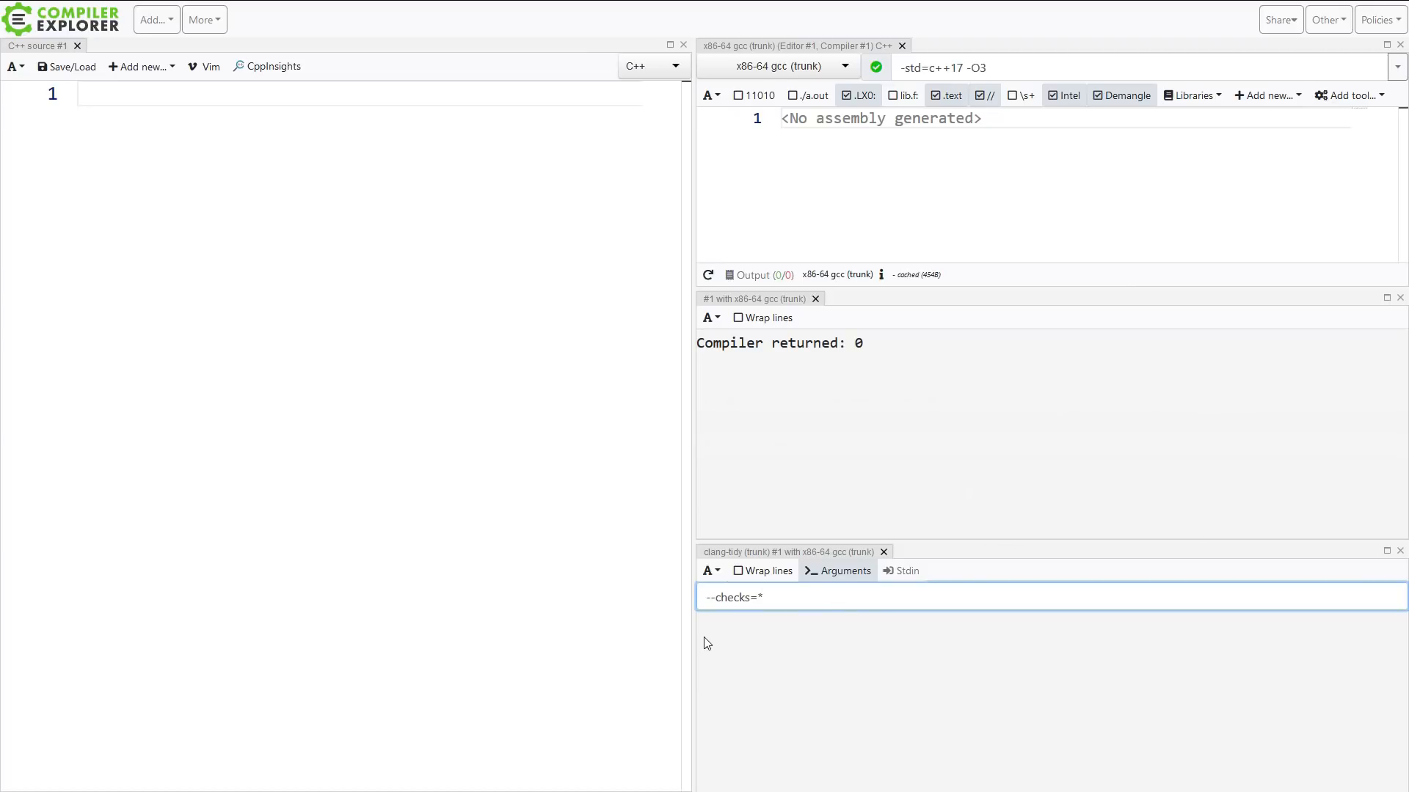
left_click(444, 407)
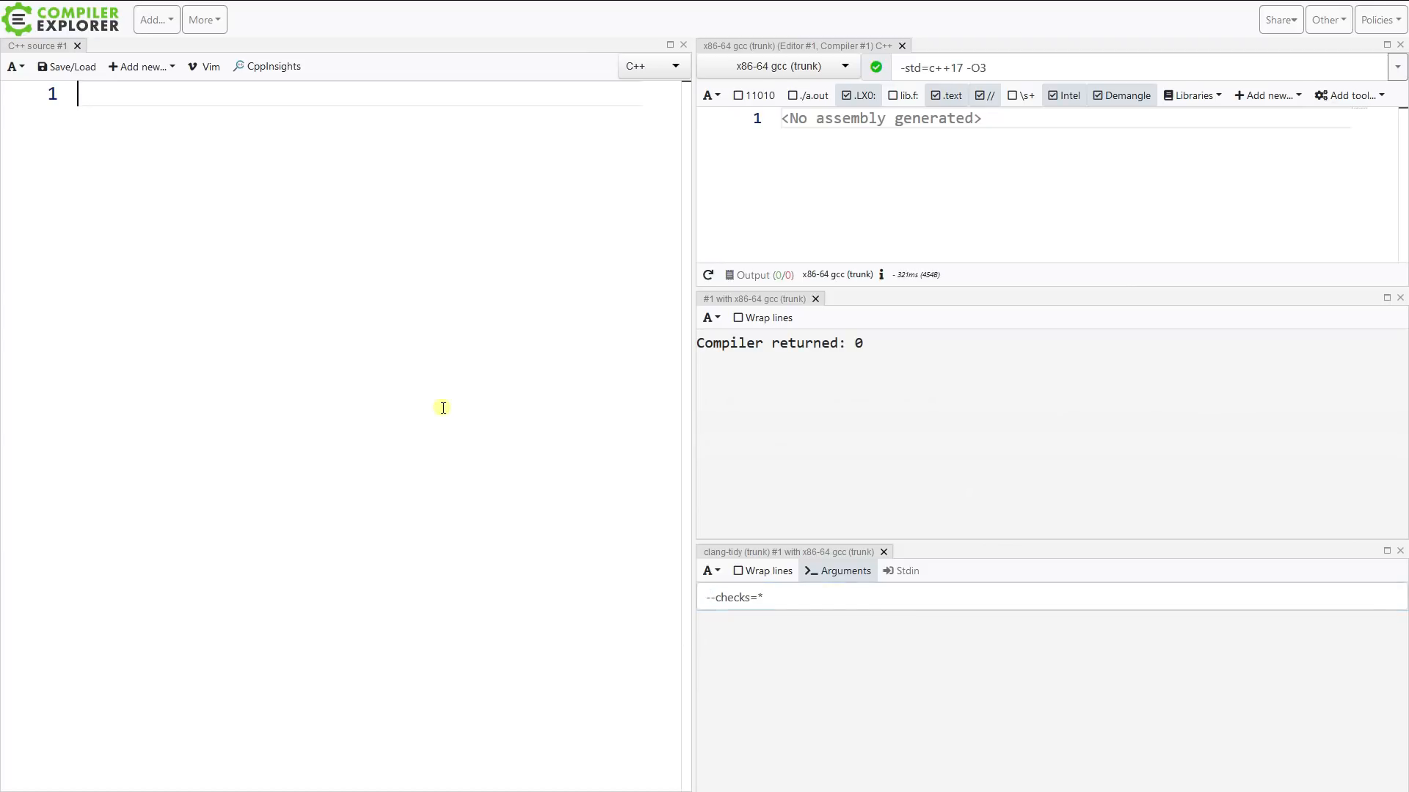
Write an empty int main() so clang-tidy warns to use a trailing return type
type("int main()")
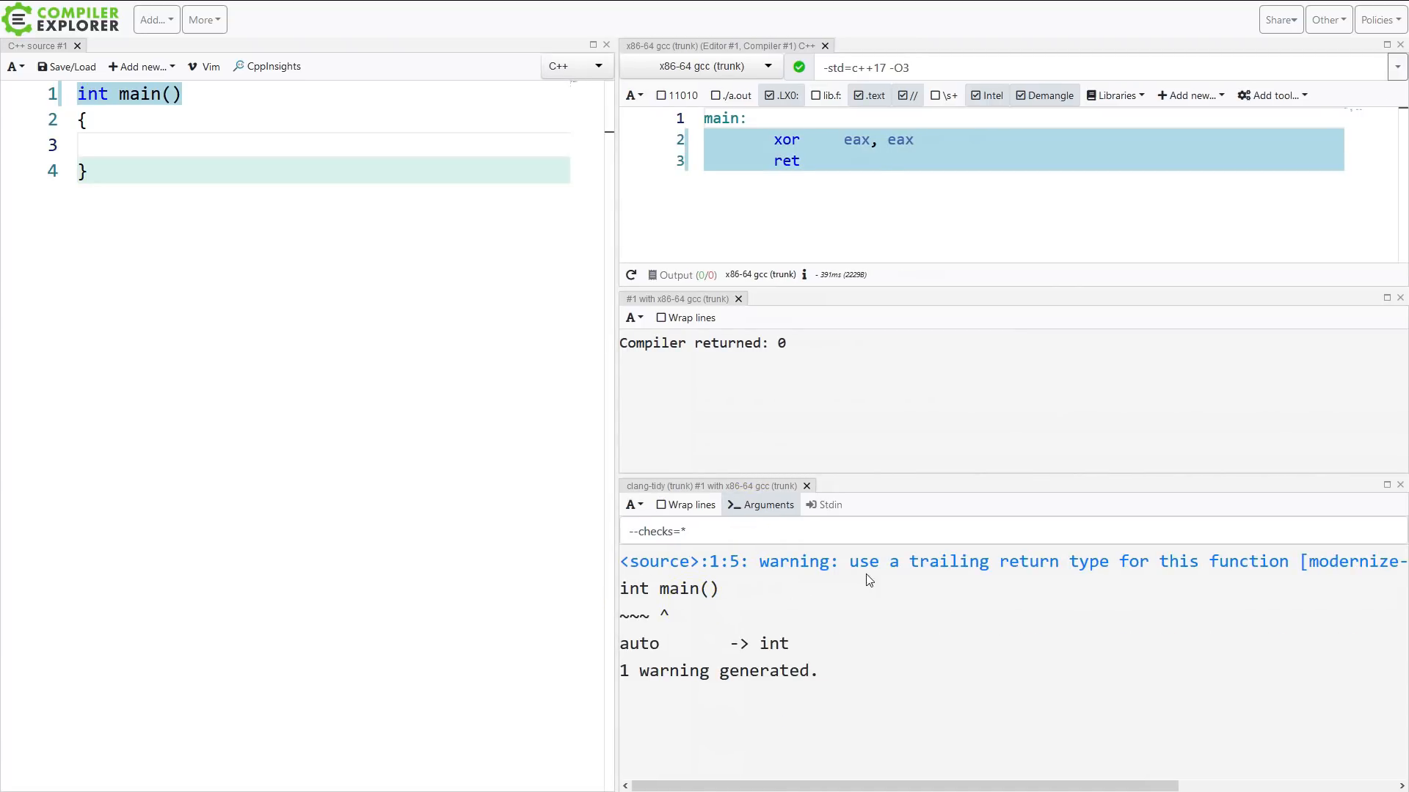
mouse_move(786, 562)
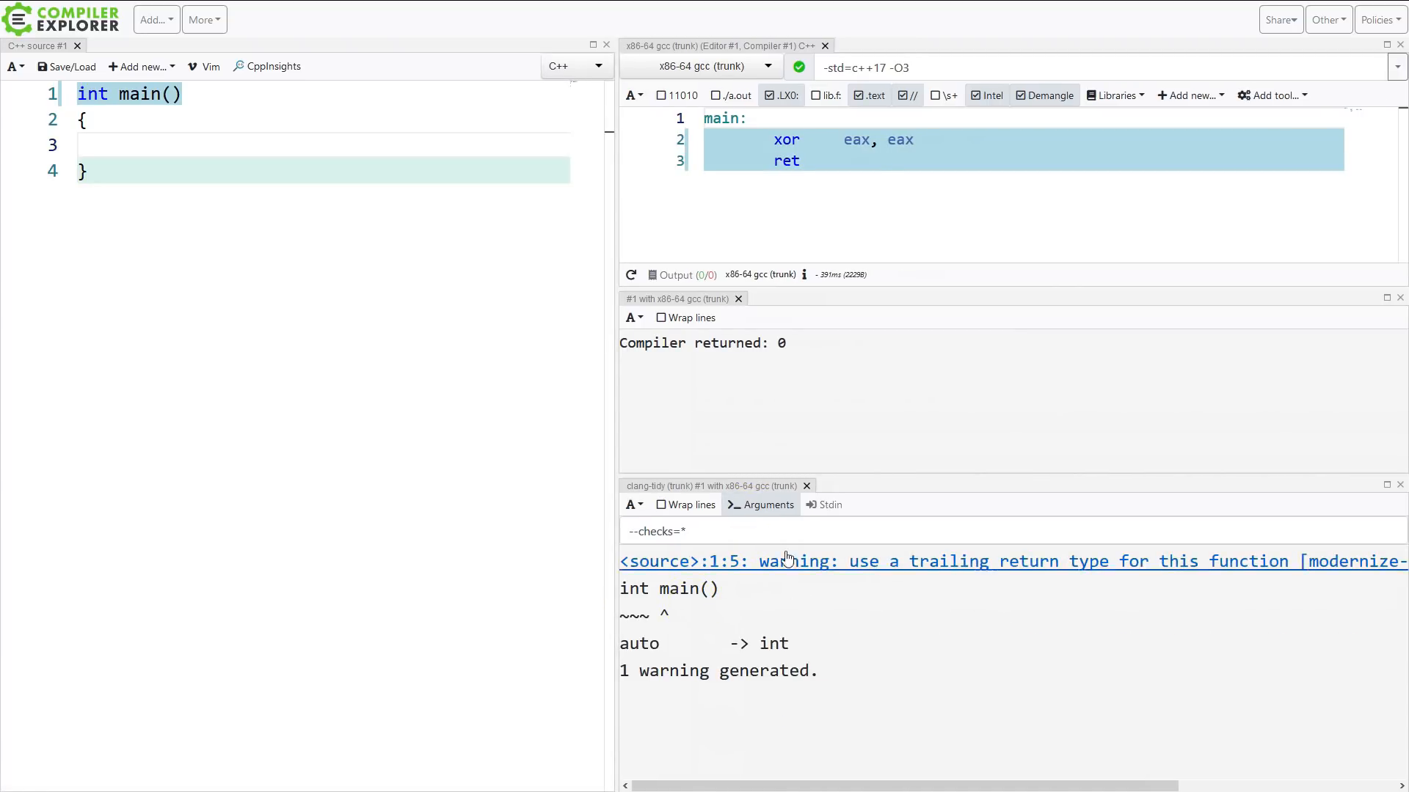
mouse_move(775, 549)
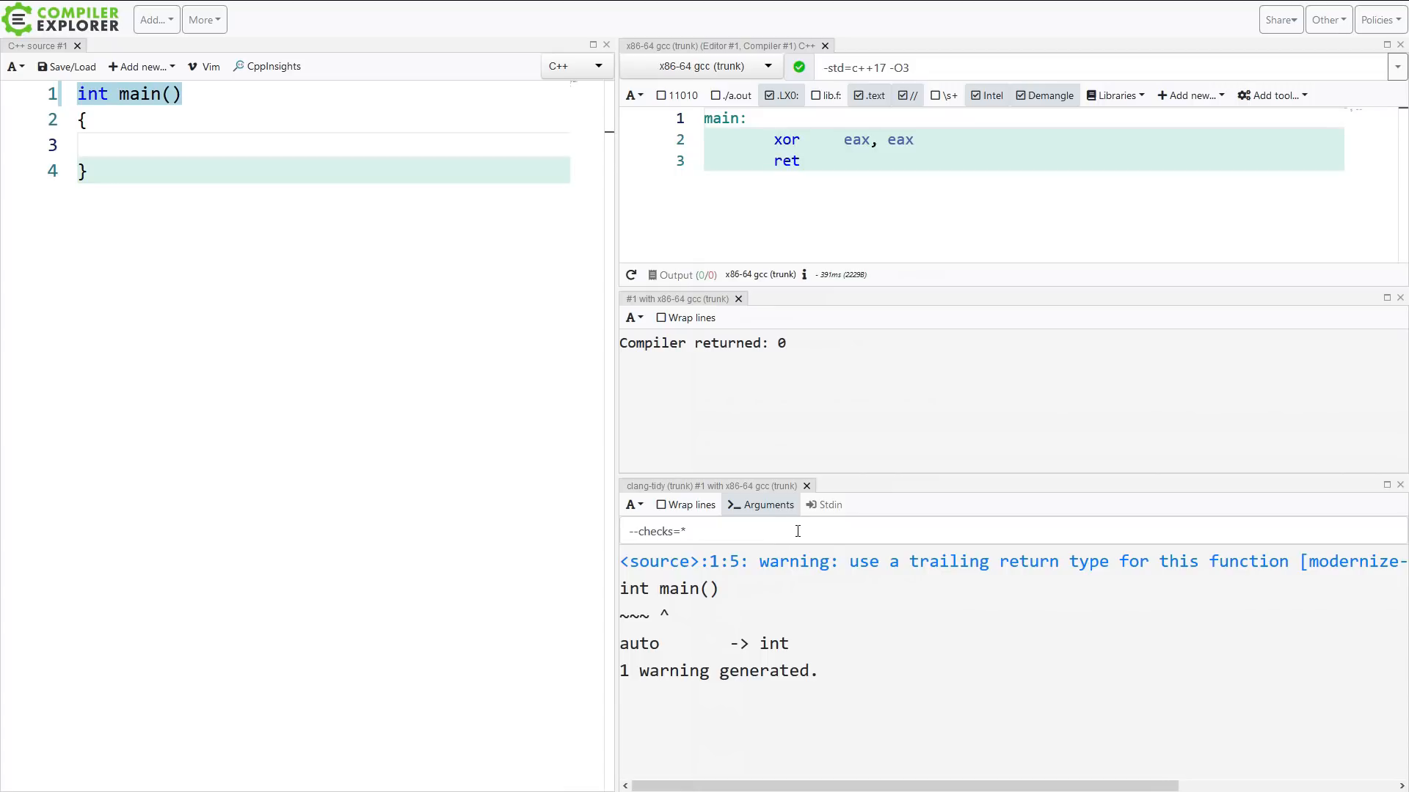
Add -fix to the clang-tidy arguments so main is rewritten as auto main() -> int
left_click(719, 531)
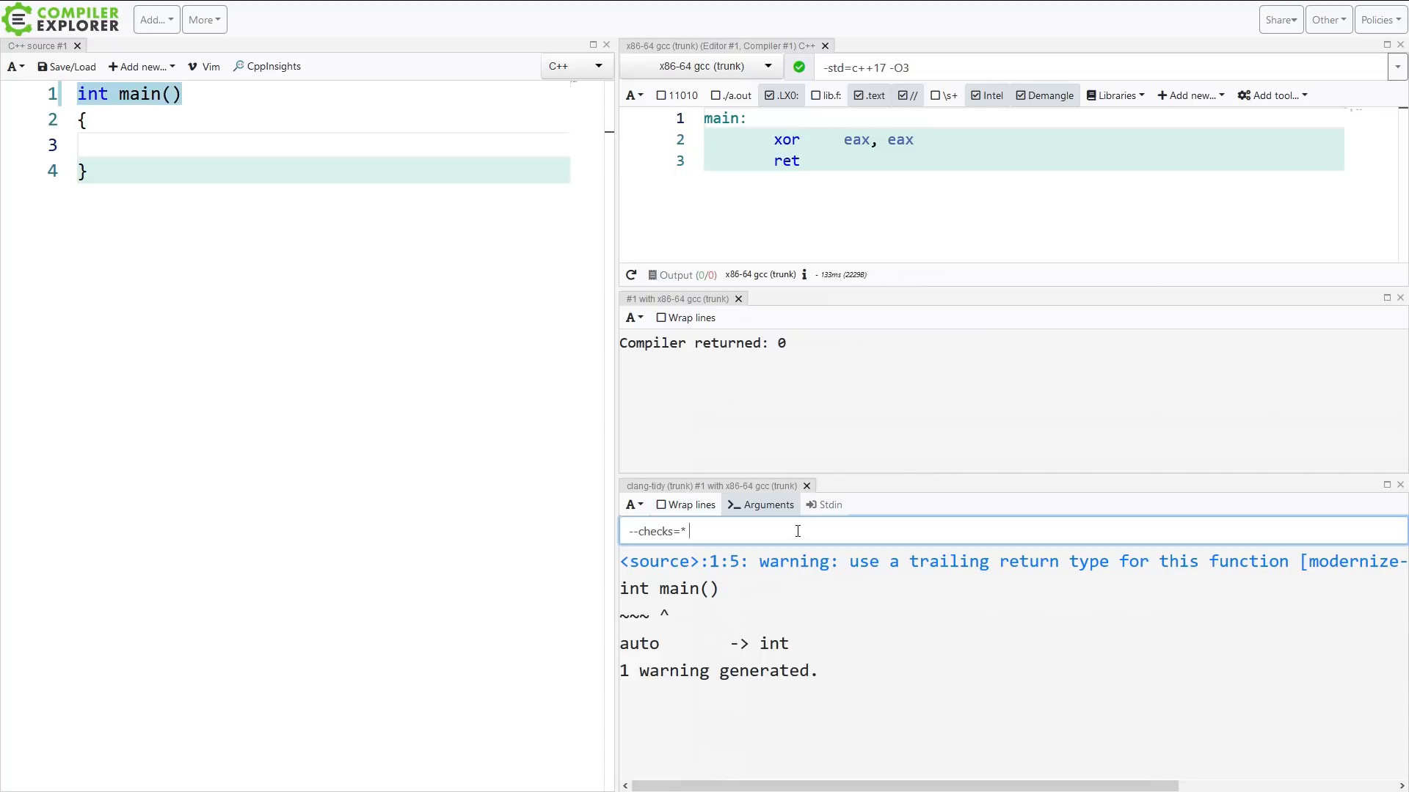
type("--fix")
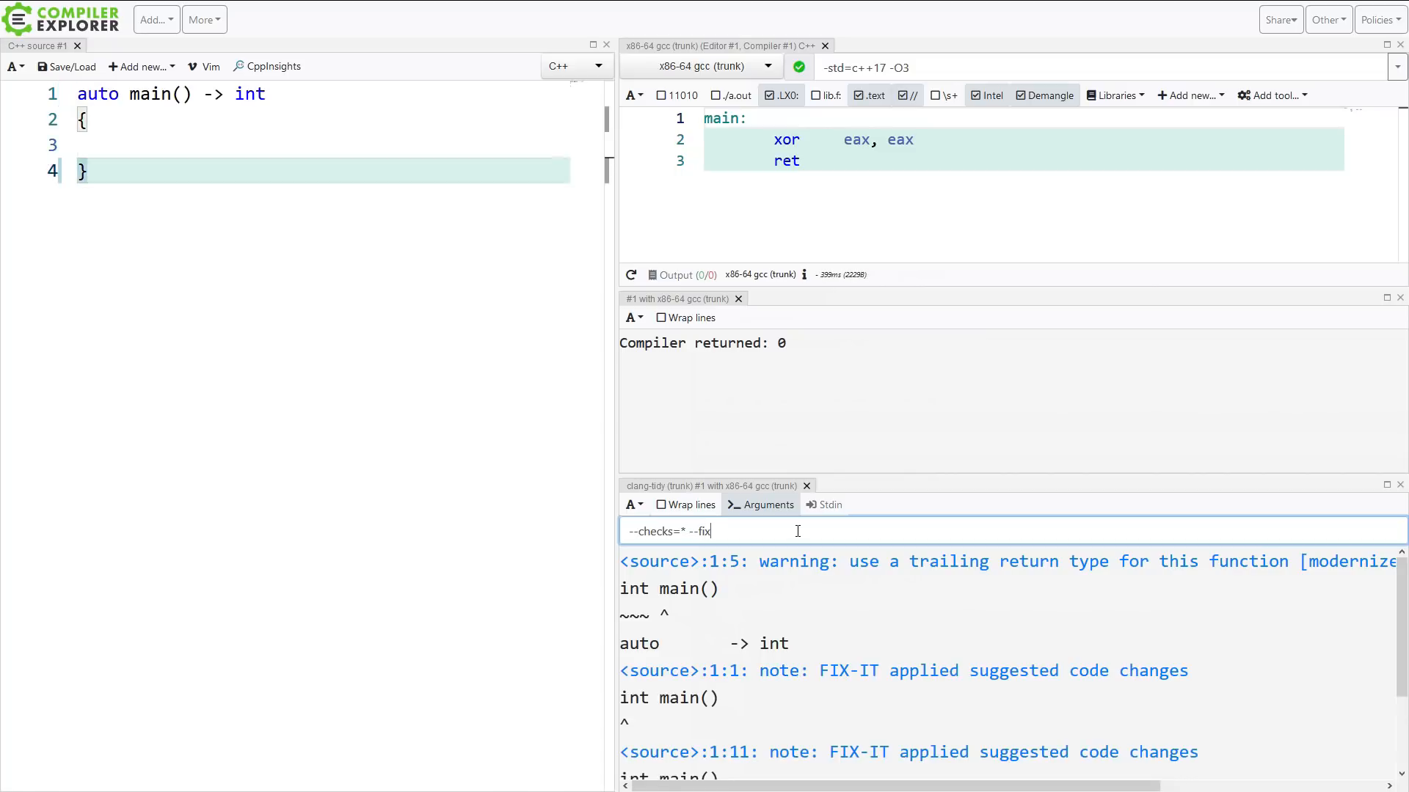
key("Backspace")
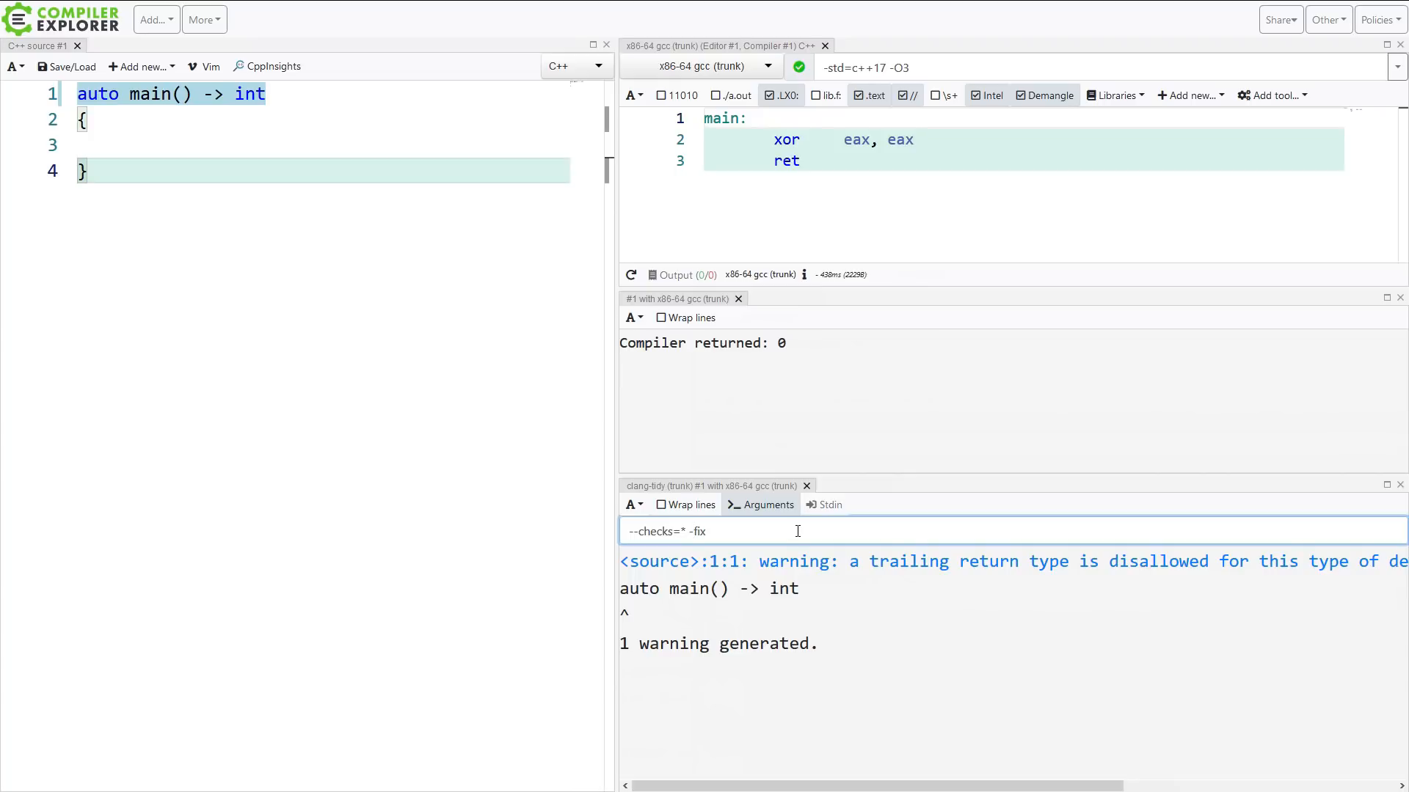
key("Return")
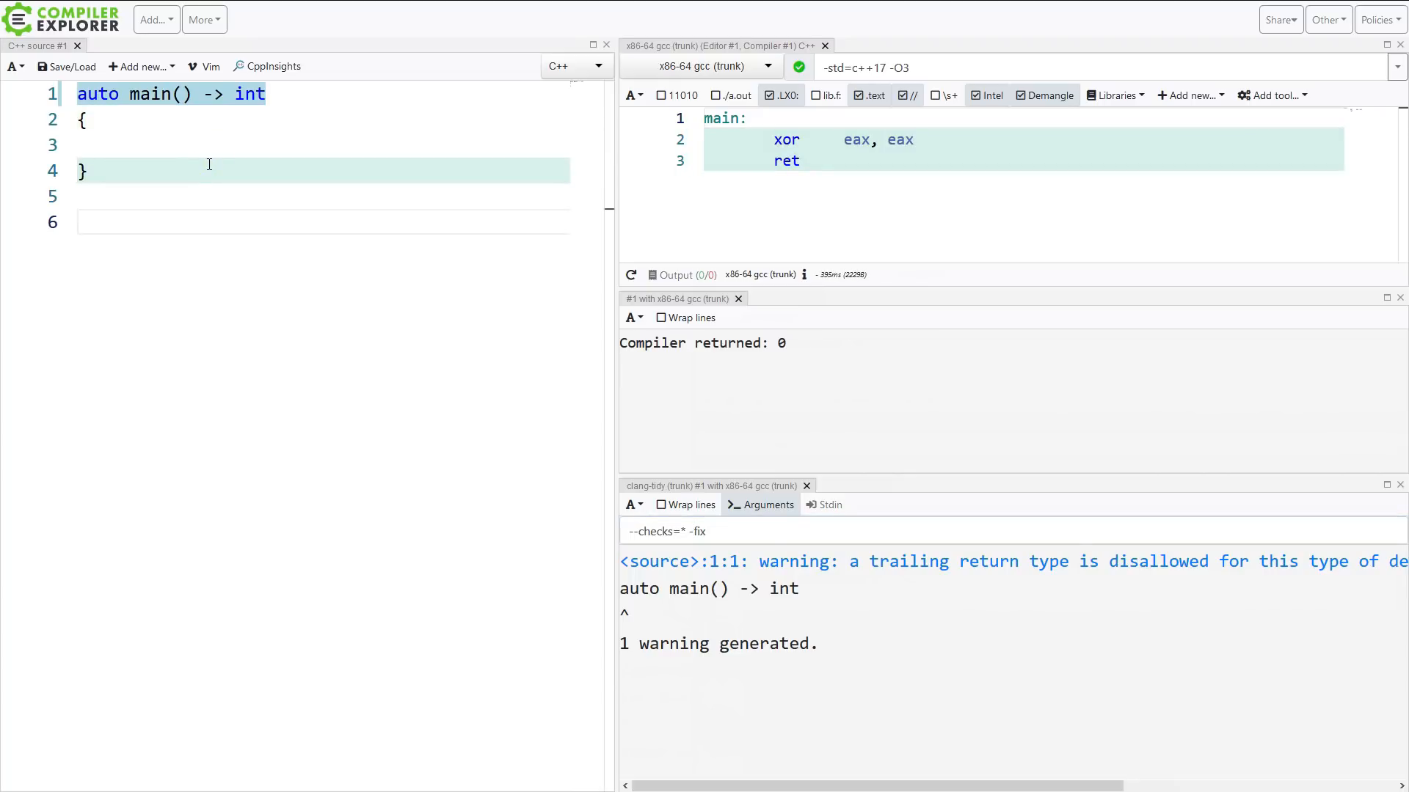
Add float func() returning 4.5, which clang-tidy rewrites to auto func() -> float
type("float func()")
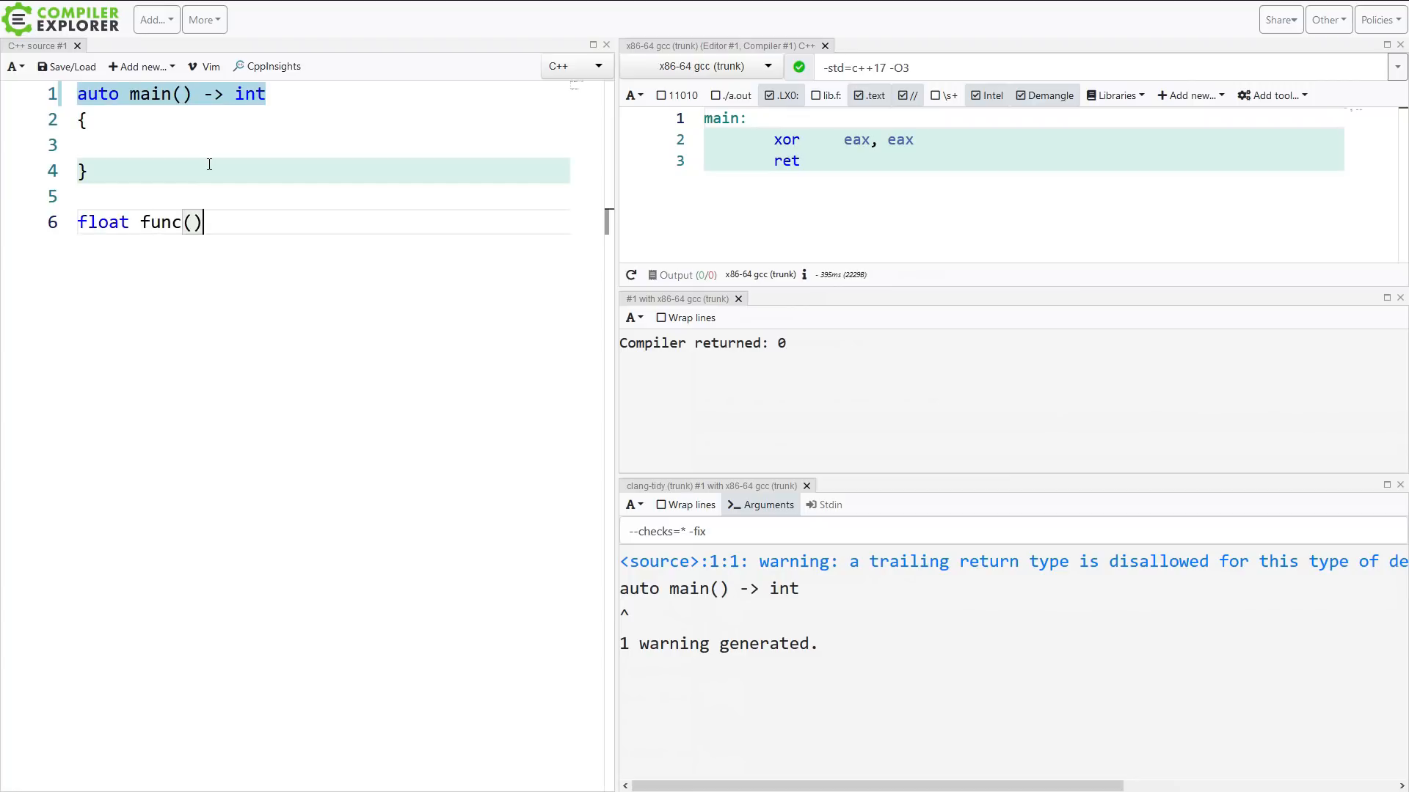
type("{")
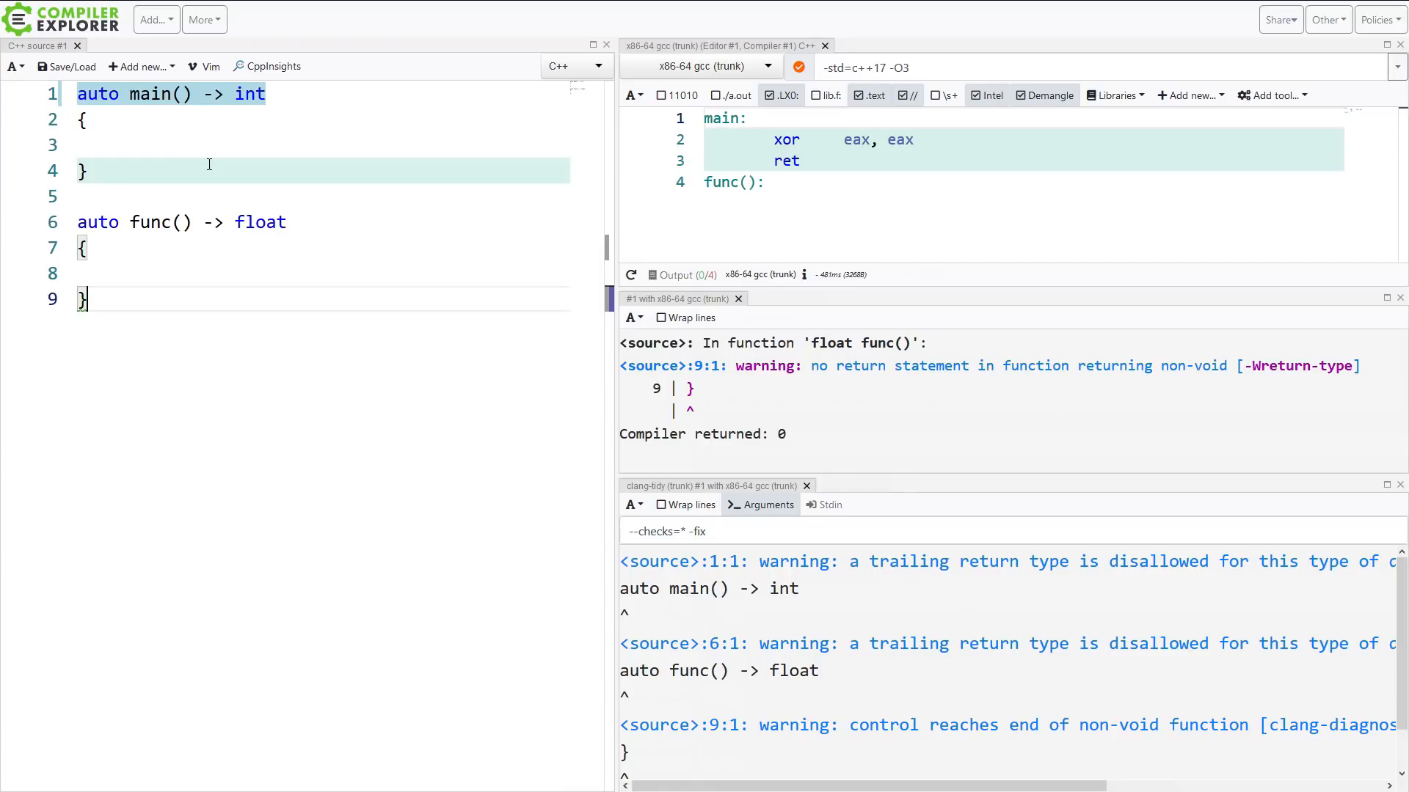
left_click(139, 273)
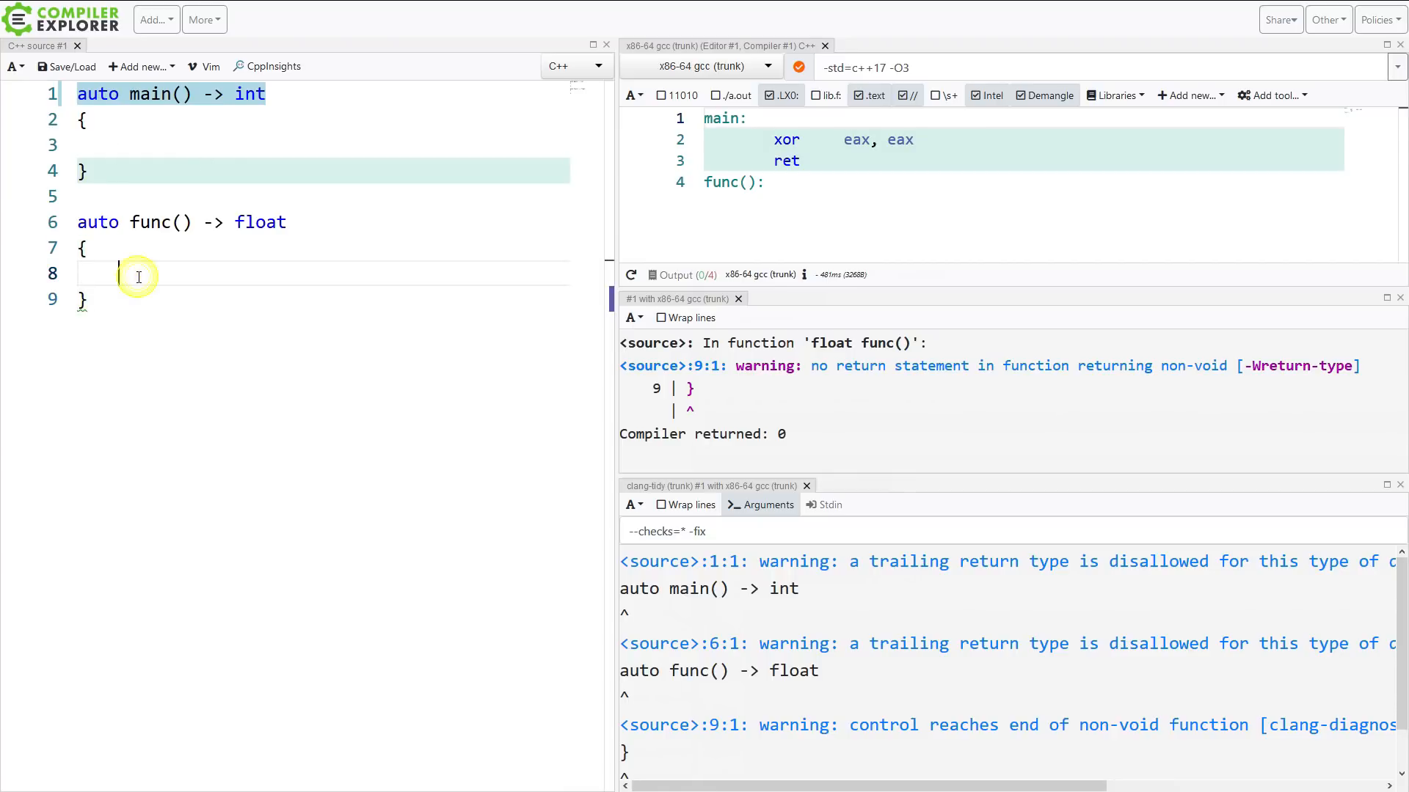
type("return 4.5;")
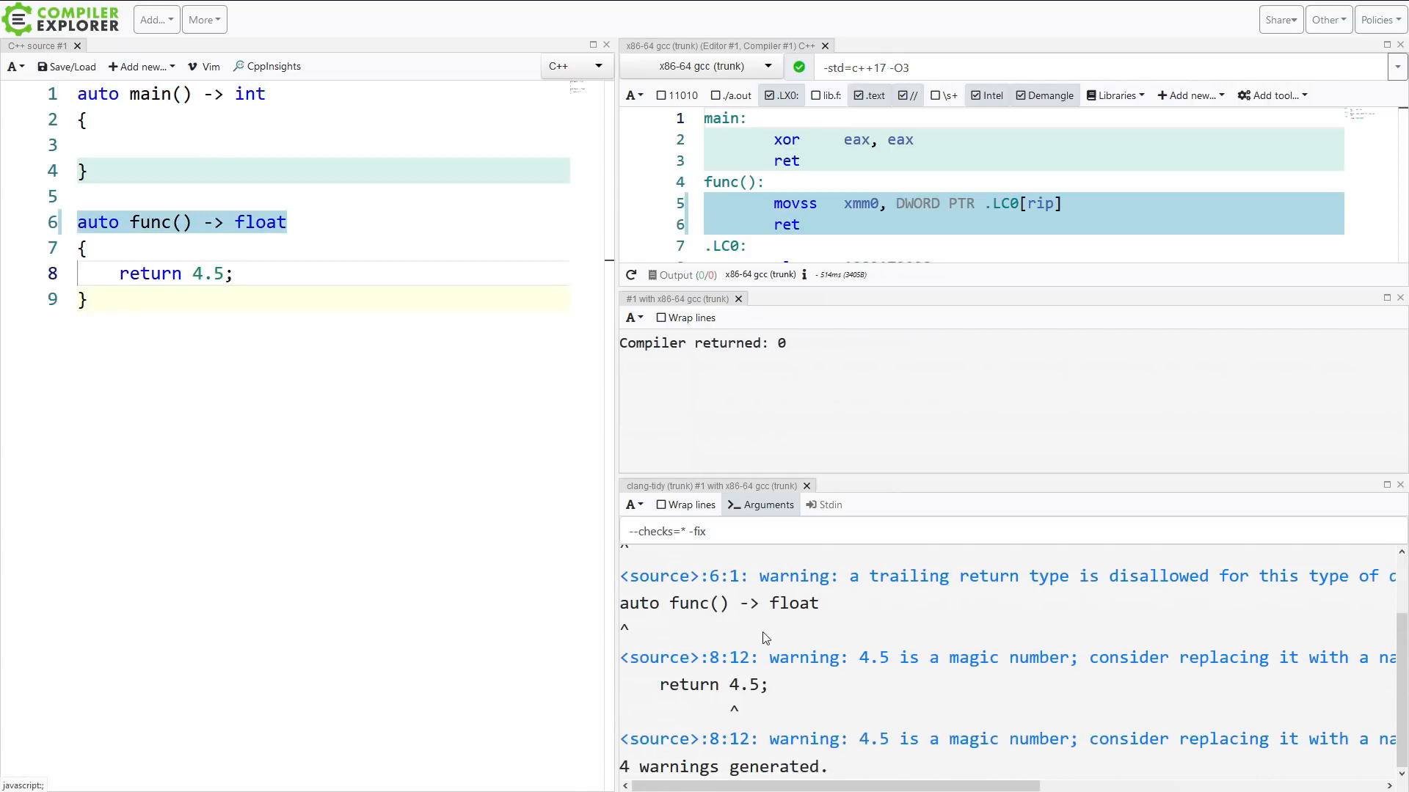
scroll("up", 3)
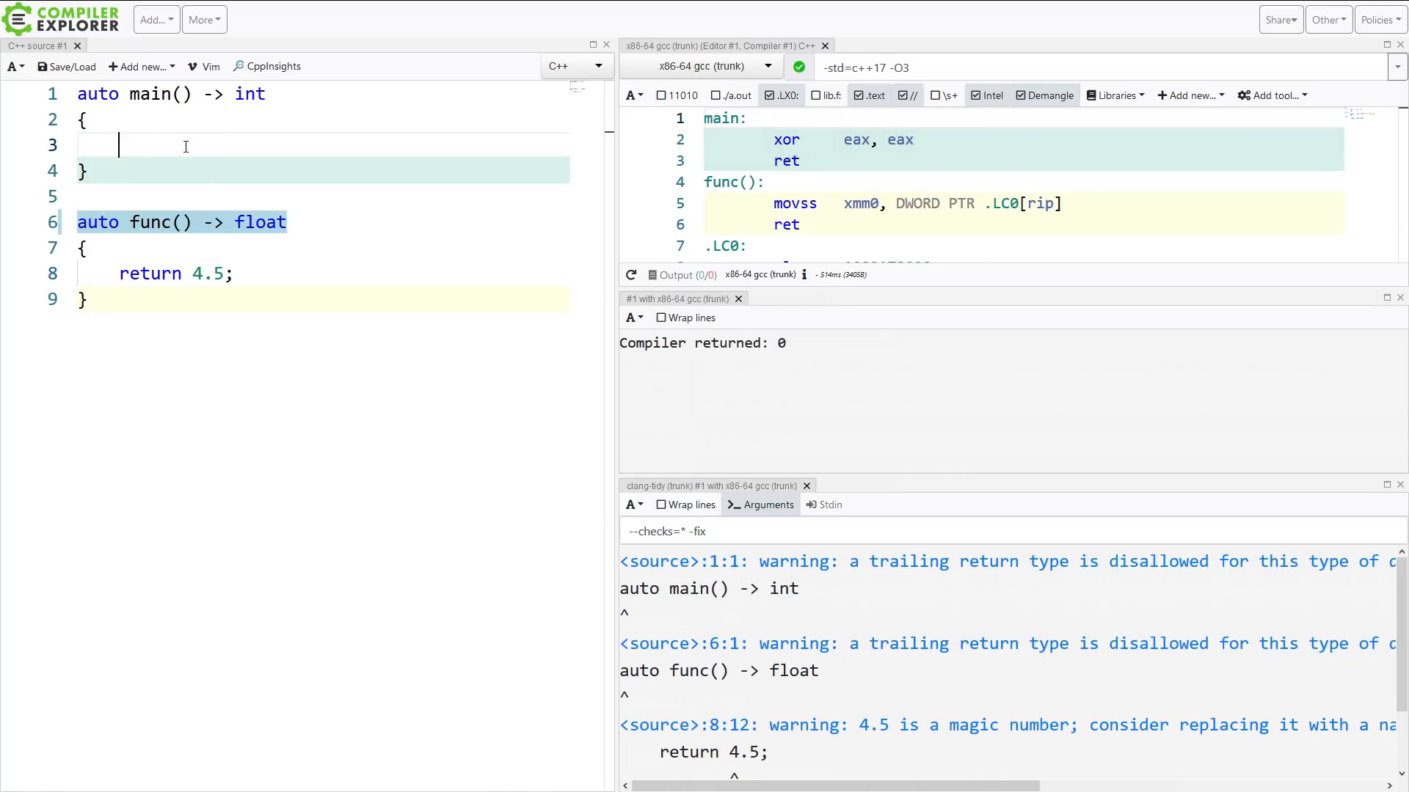
Insert a blank line at the top of the source above main
key("Enter")
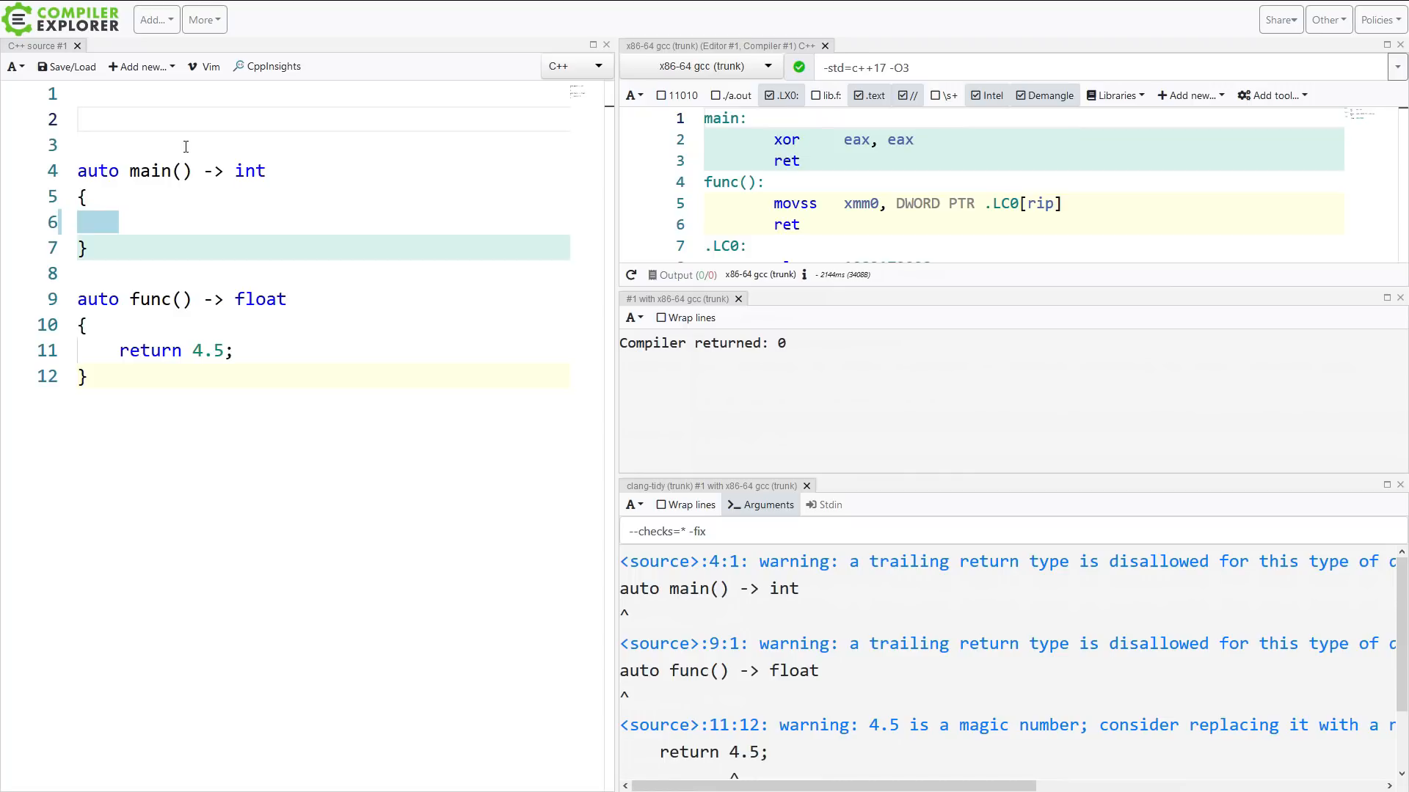
Include <vector> and declare an empty int sum(const std::vector<int> &vec)
type("#in")
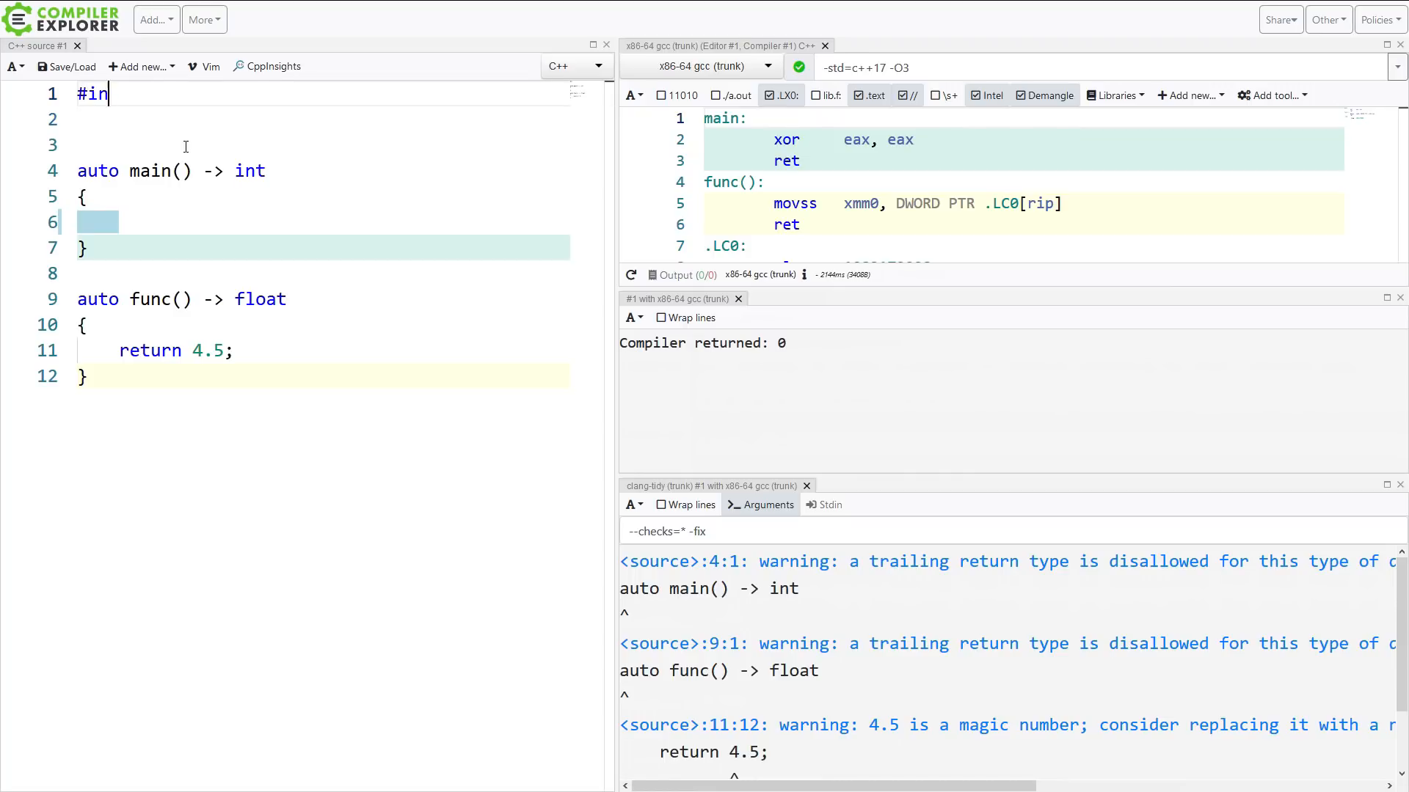
type("clude <vector>")
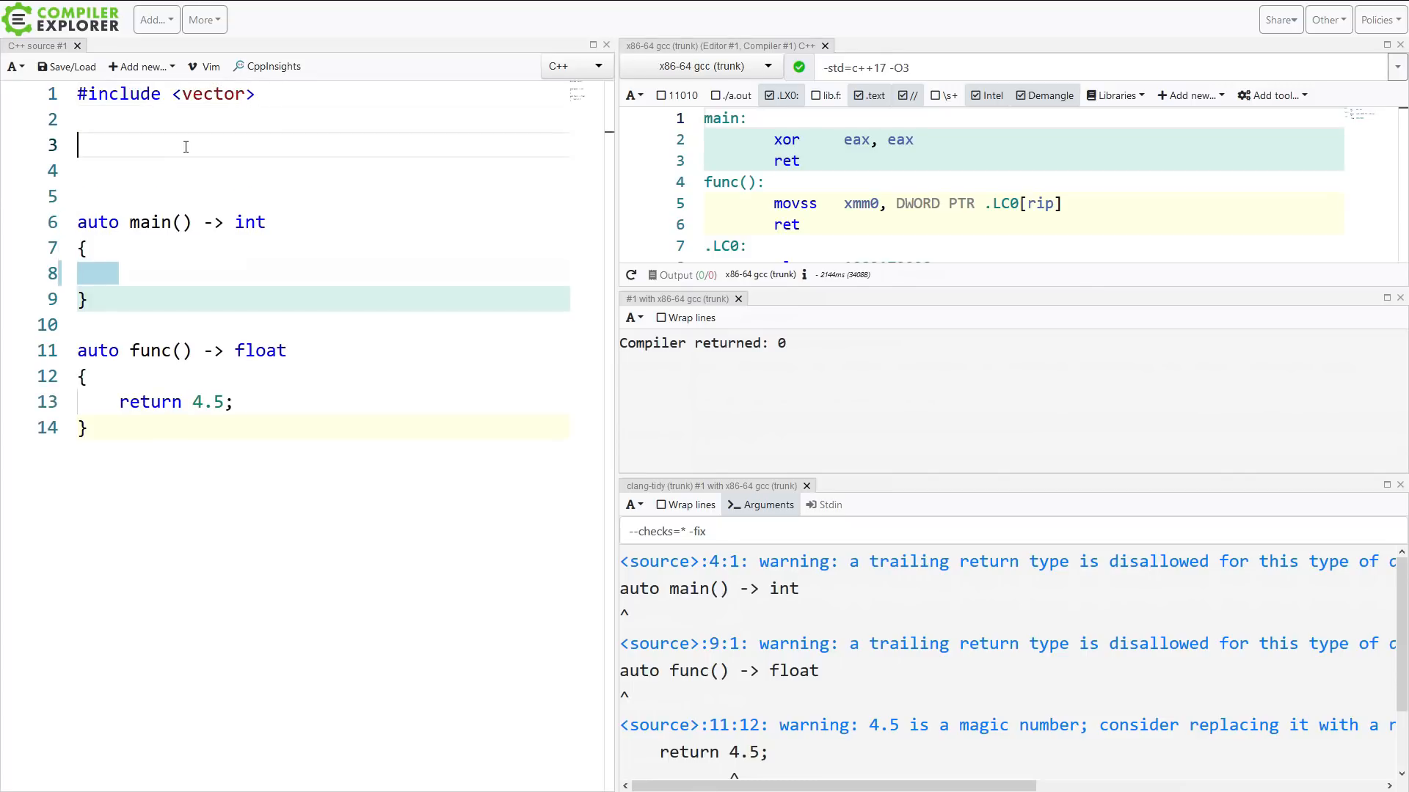
type("int sum(const std::v")
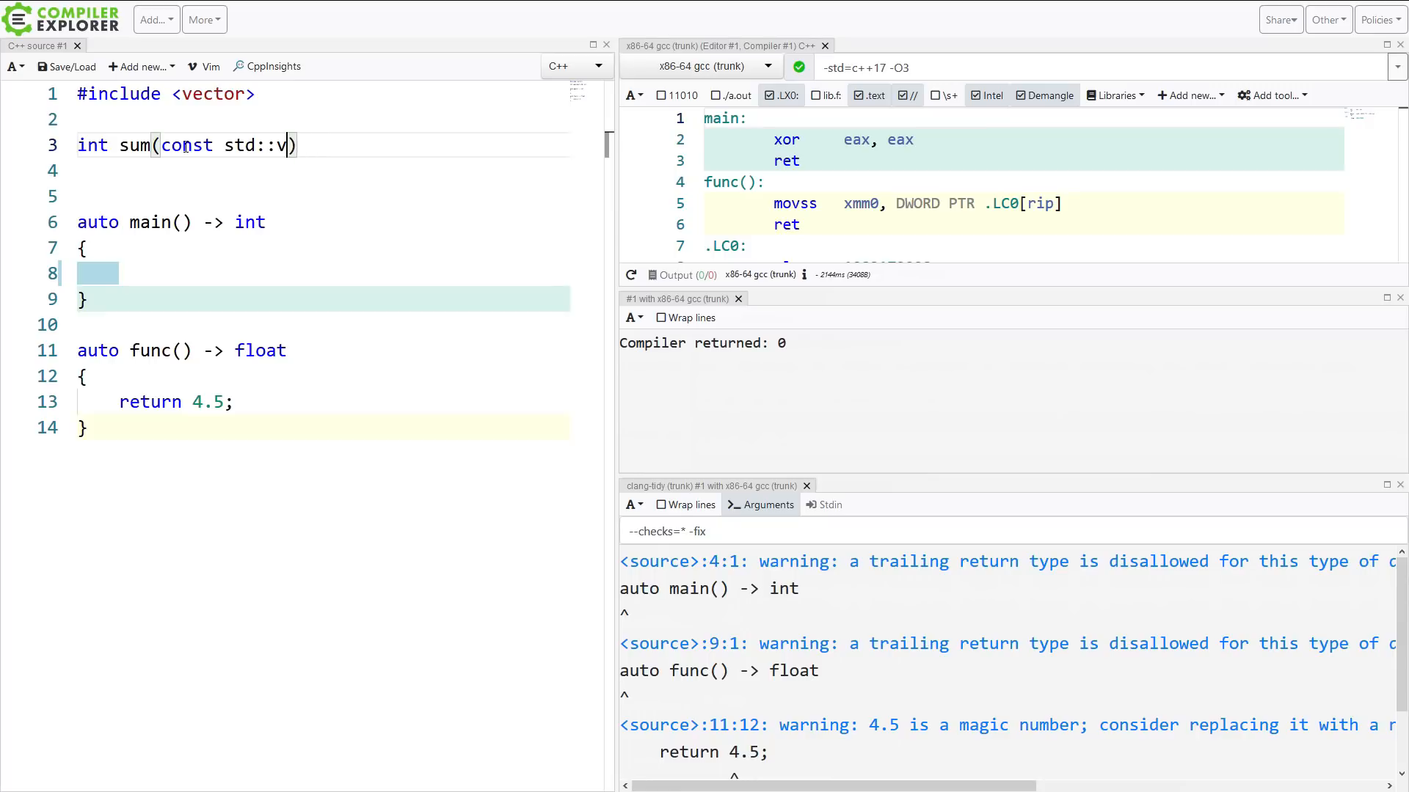
type("ector<int")
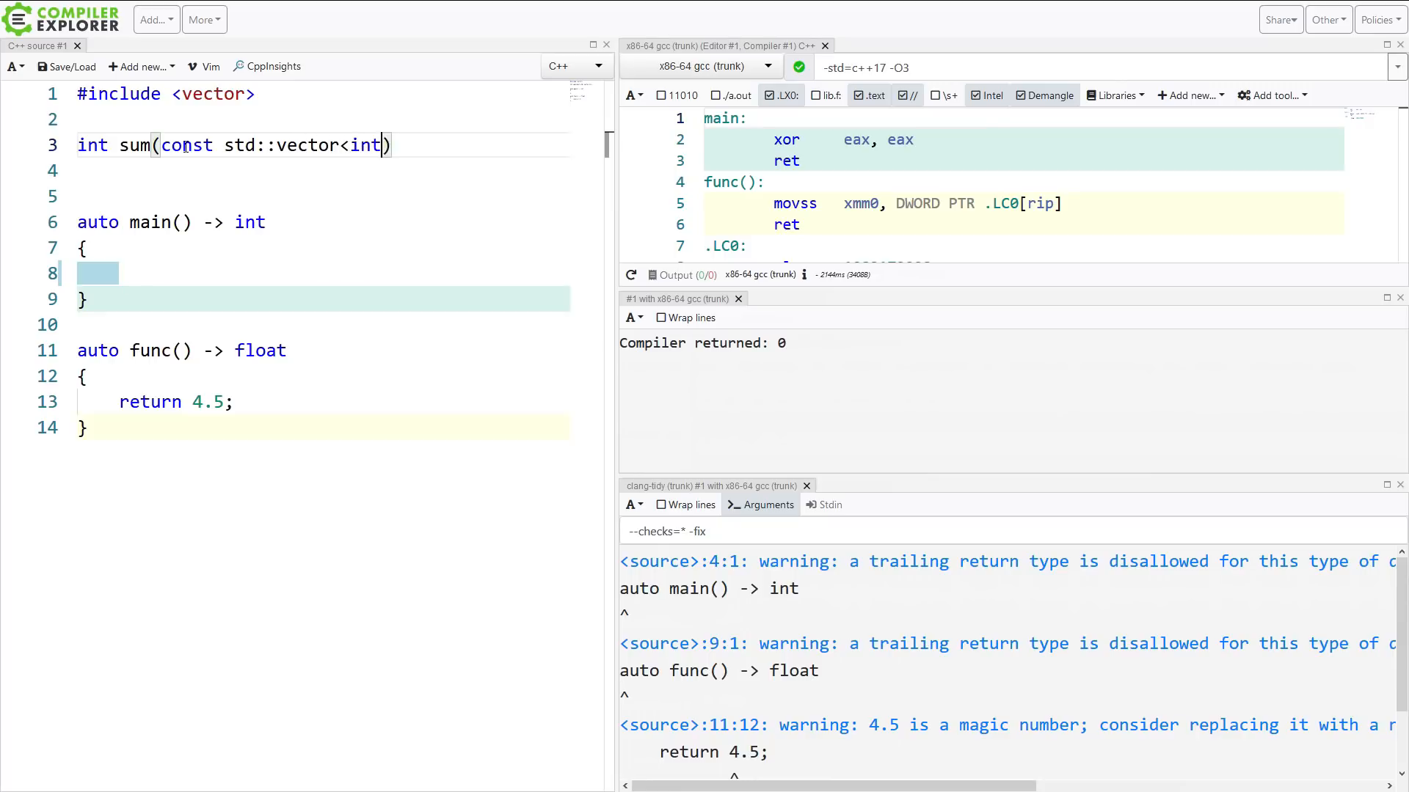
type("&vec")
left_click(317, 171)
type("{")
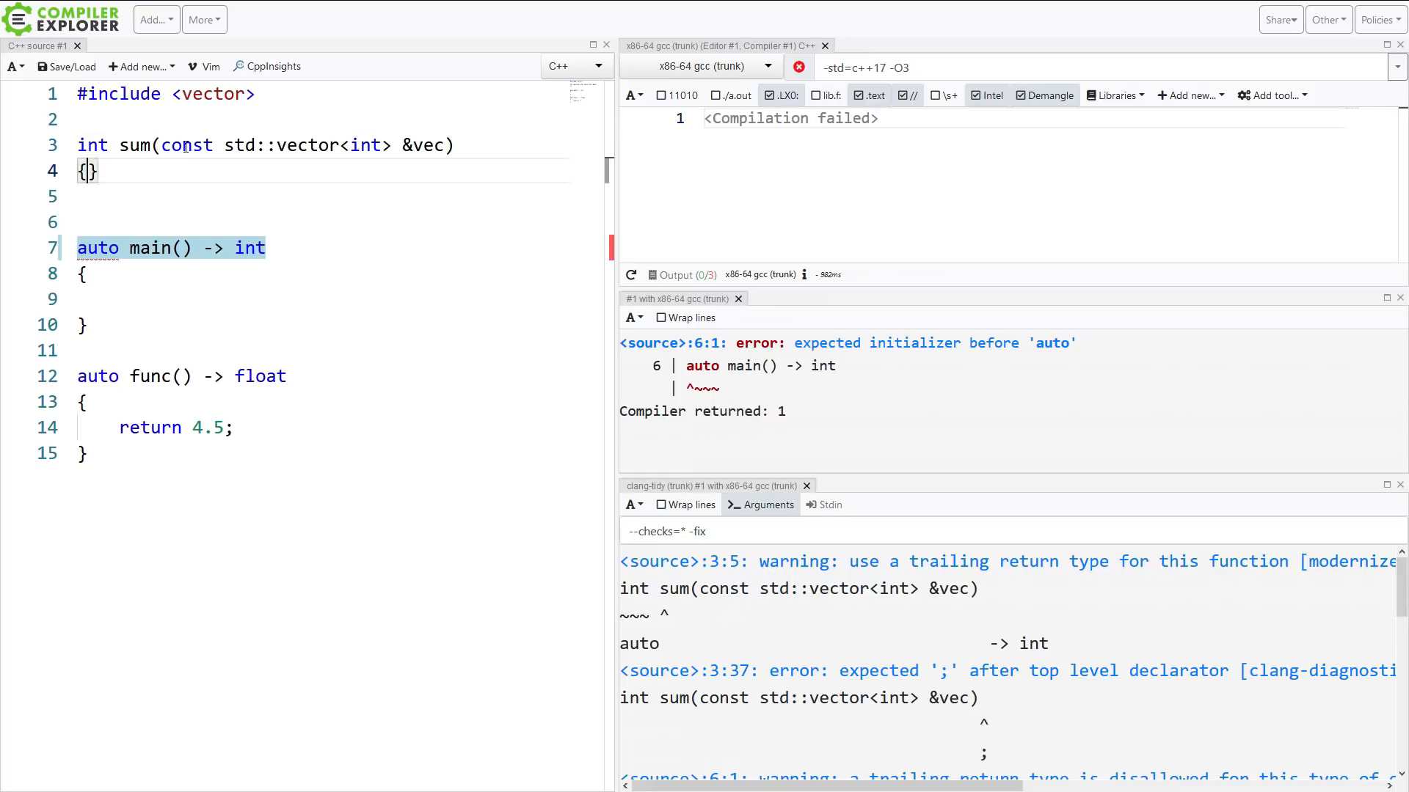
type("int")
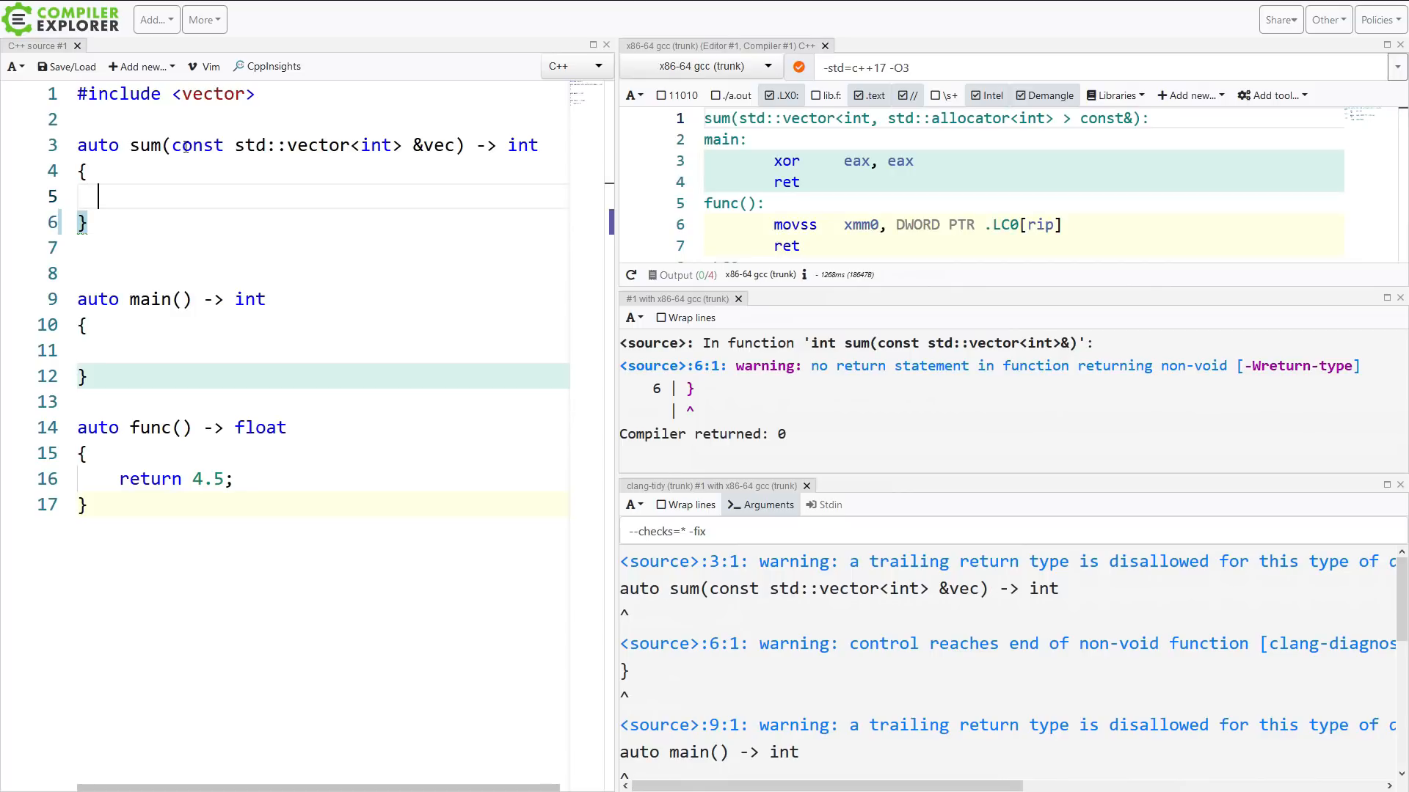
Initialise int value = 0 and write a const_iterator for loop header over vec
type("int value = 0;")
type("for (const ")
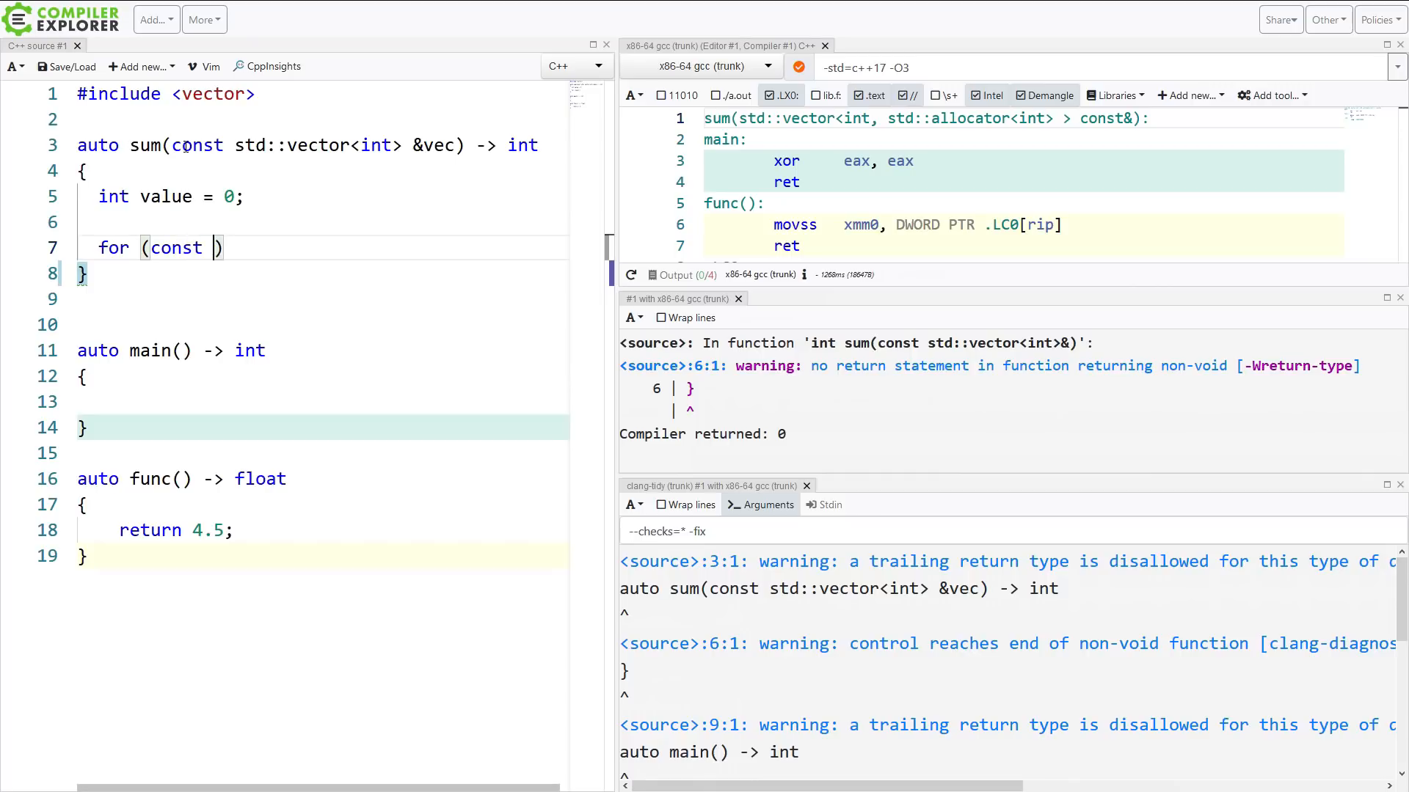
type("std")
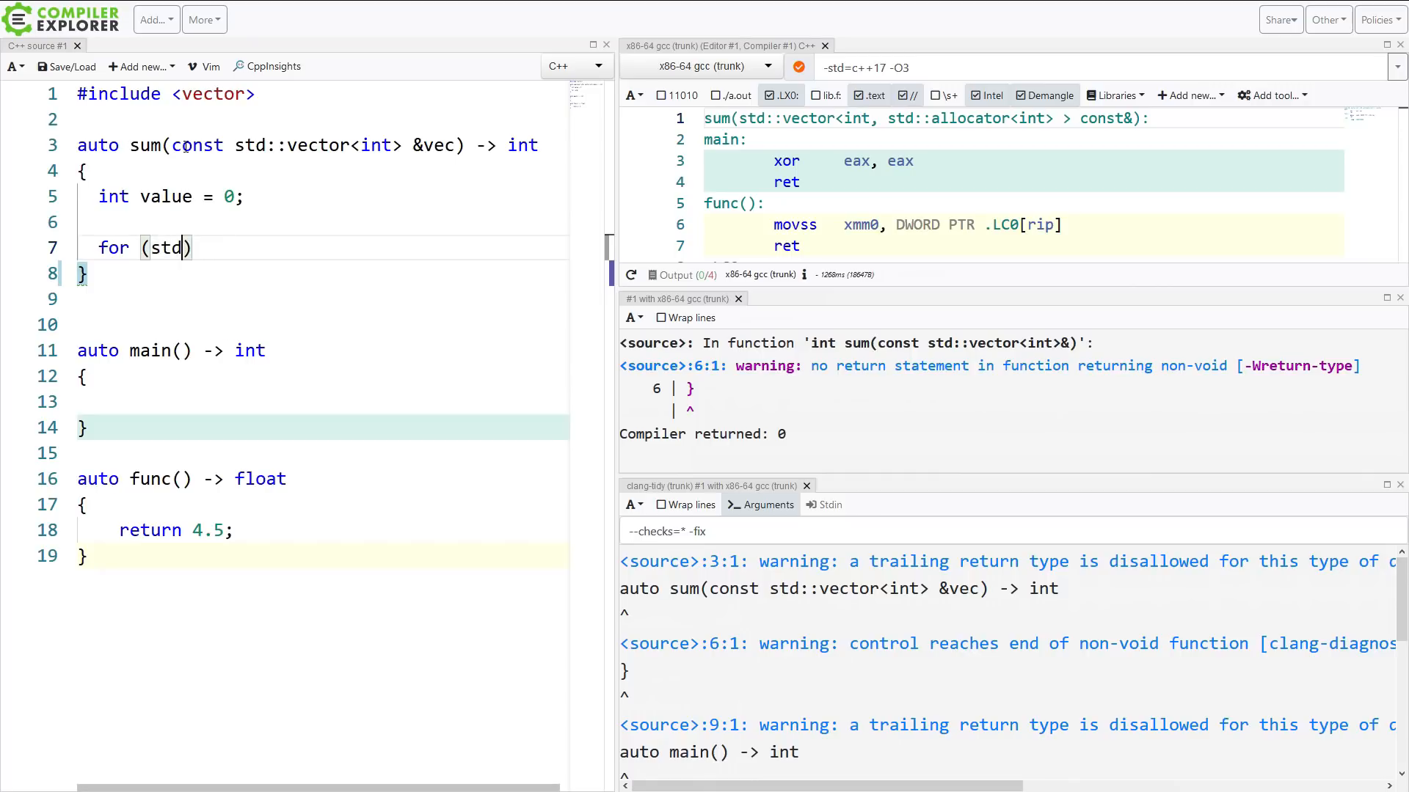
type("::veco")
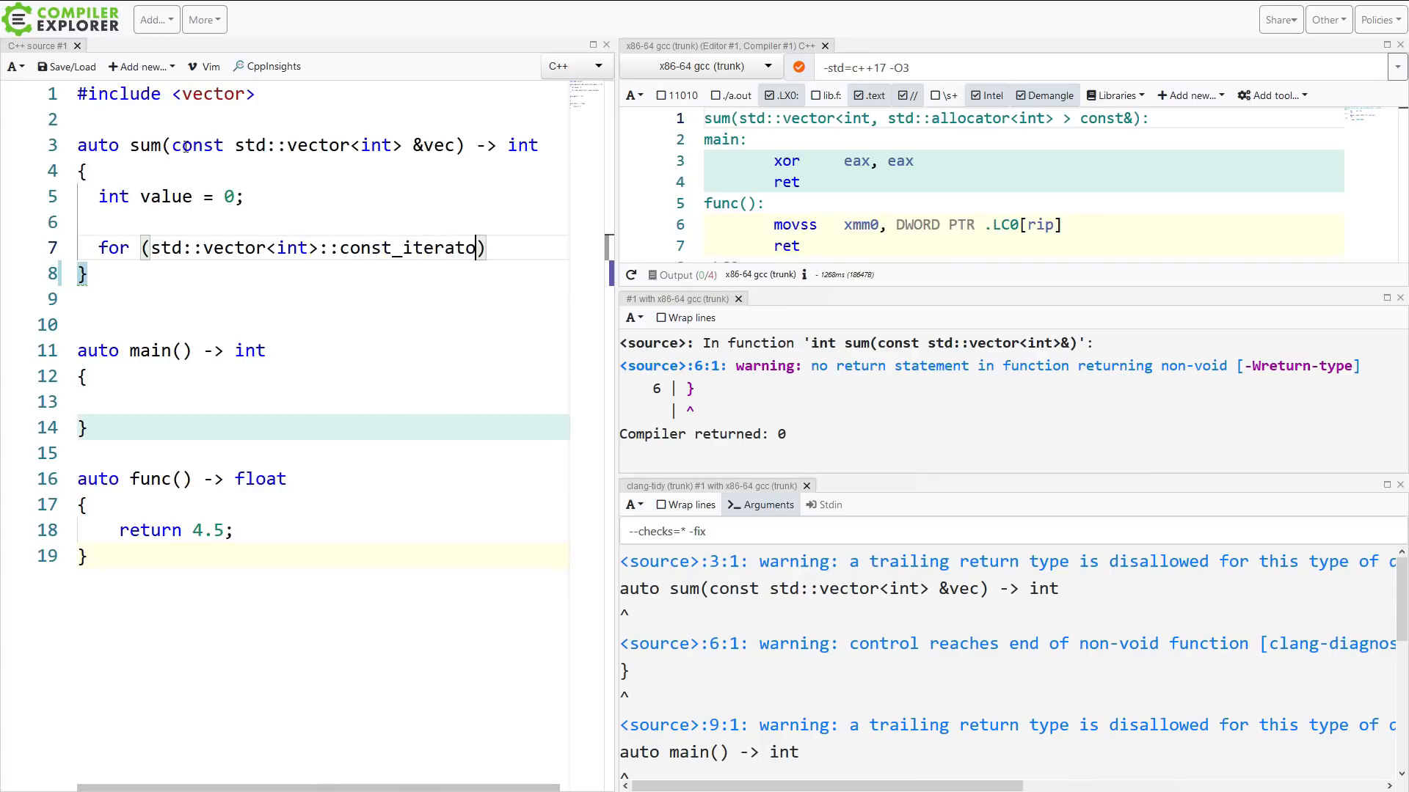
type("itr =")
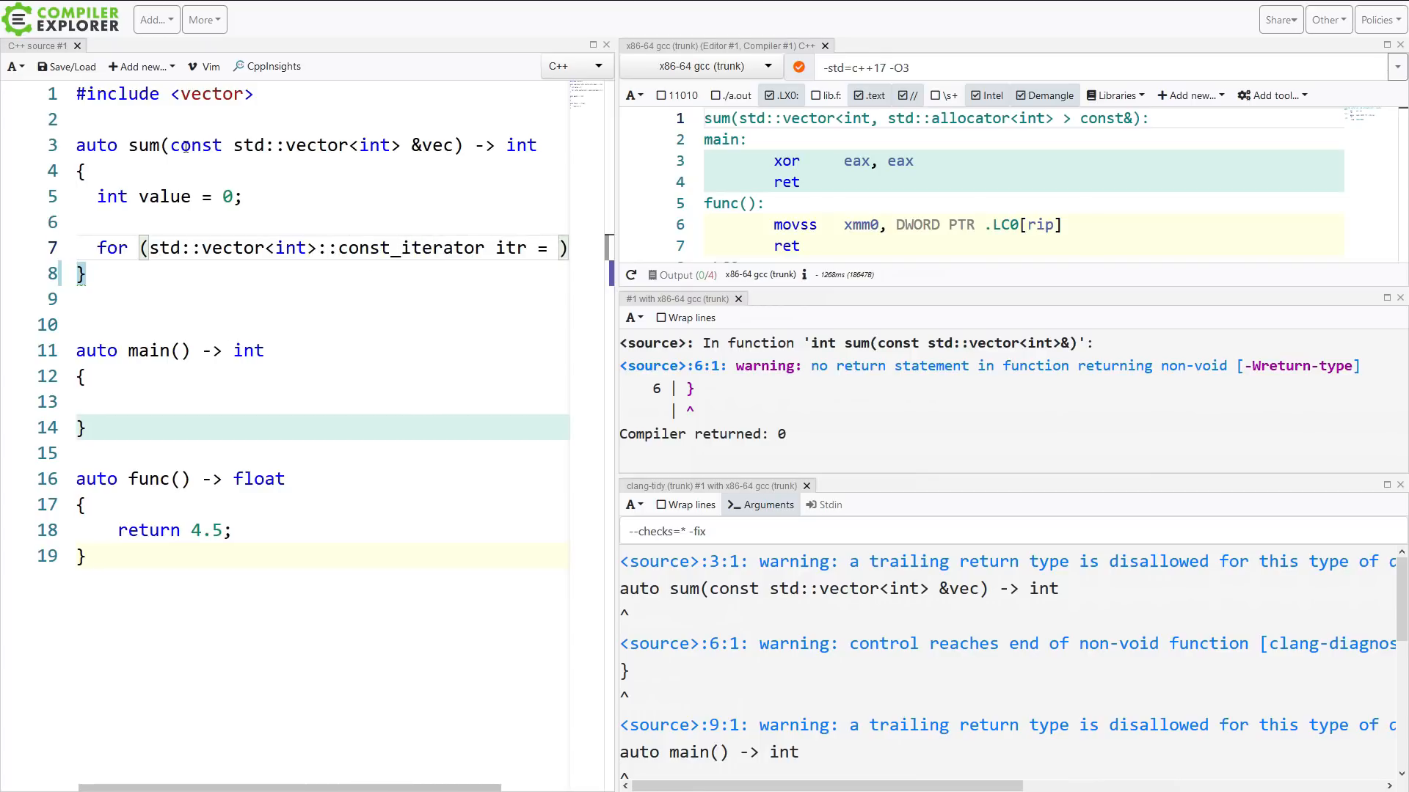
key("enter")
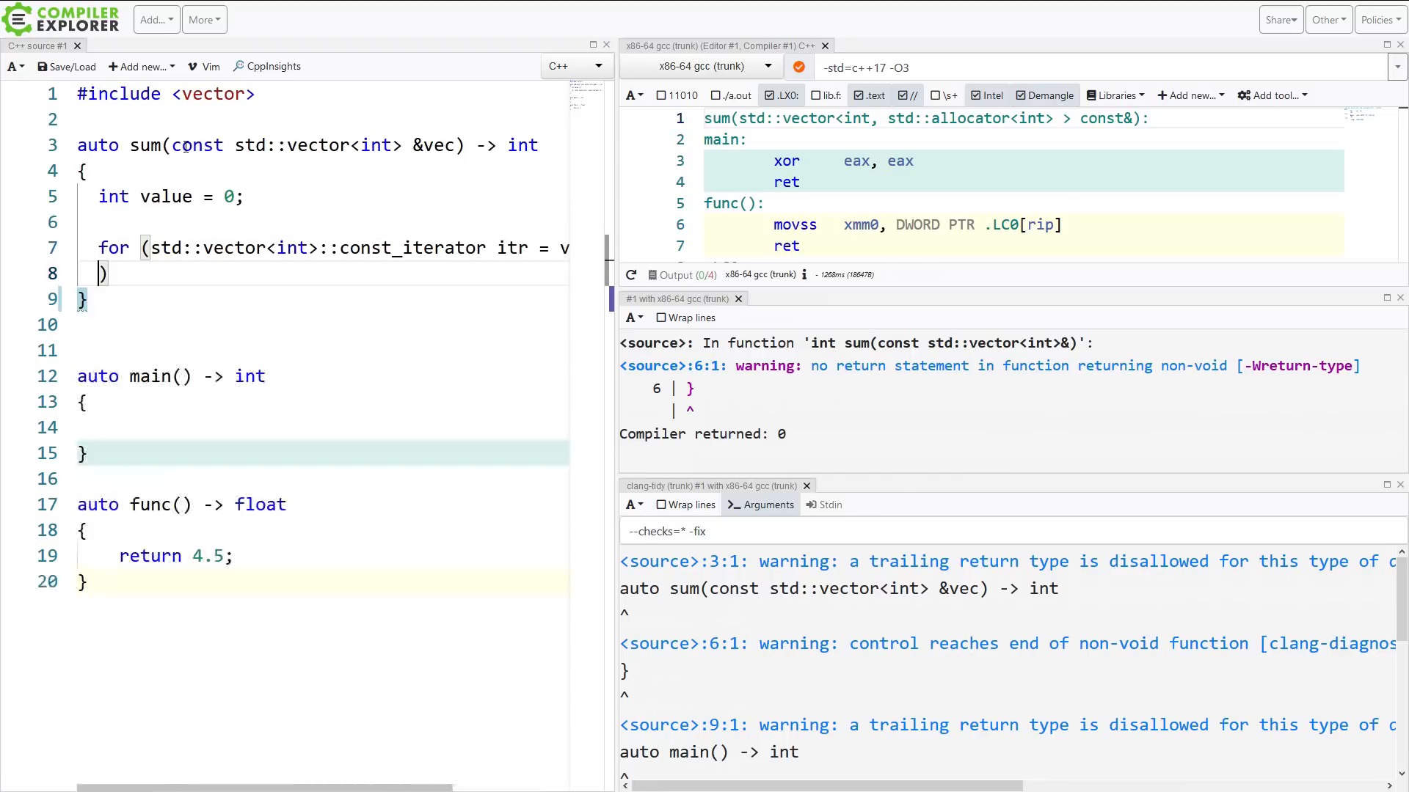
type("itr")
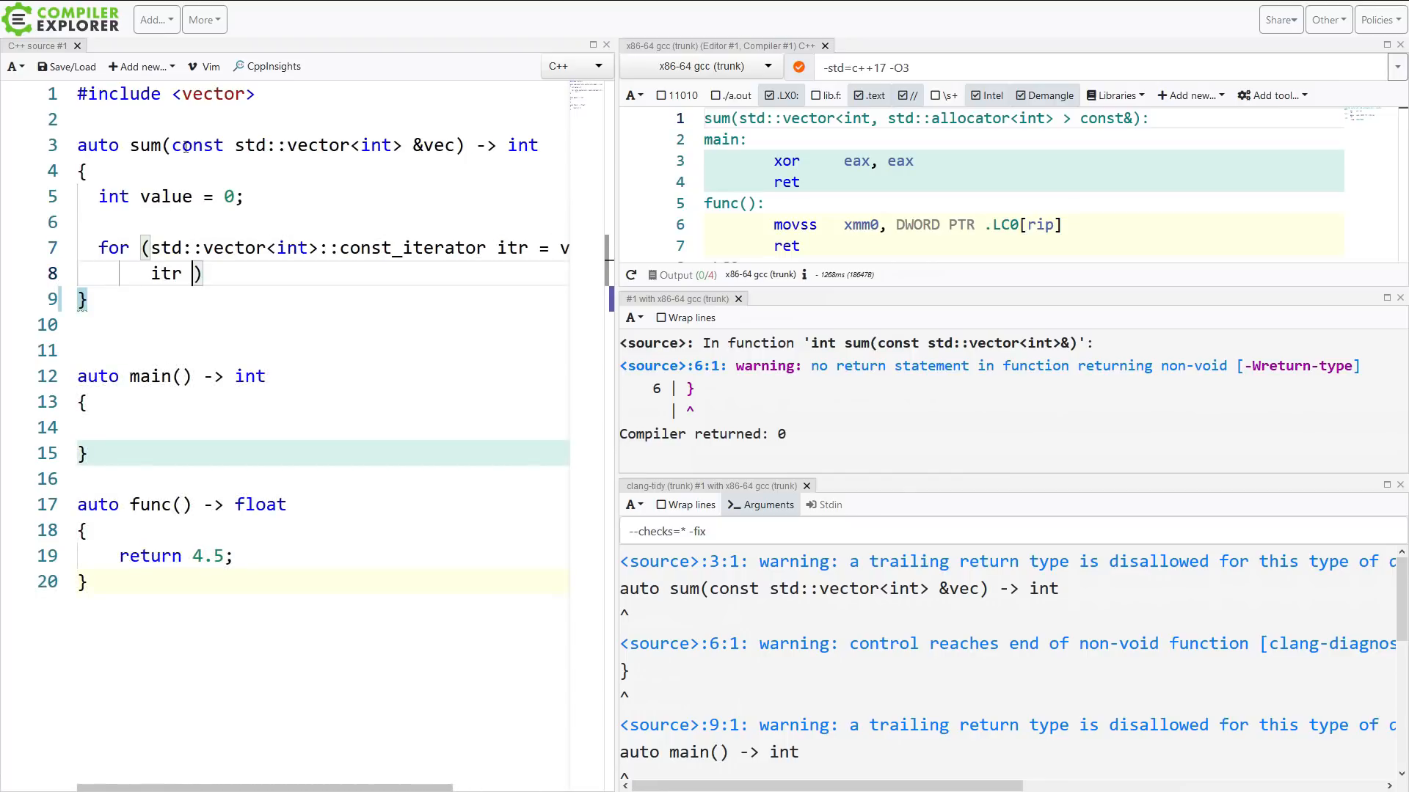
type("!= vec.end")
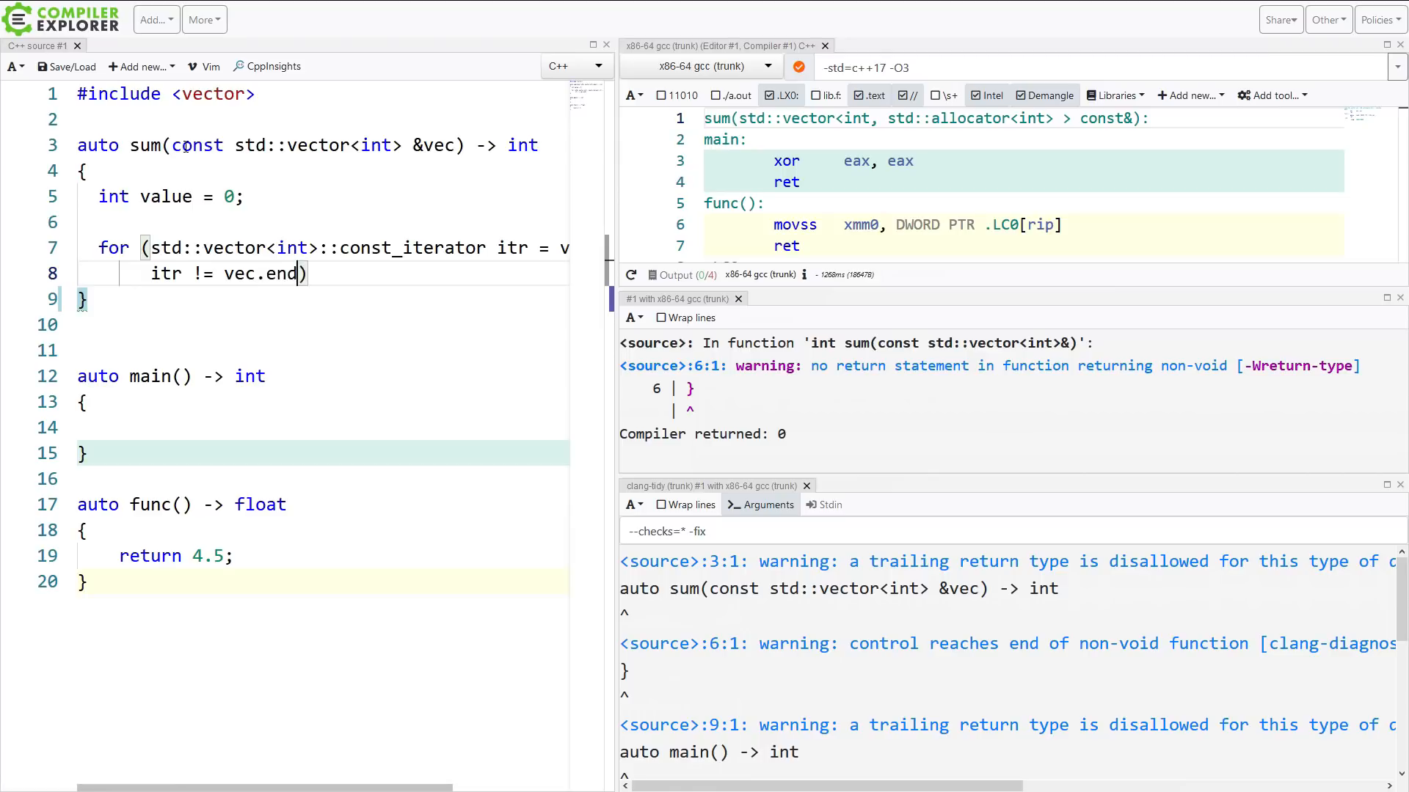
type(";")
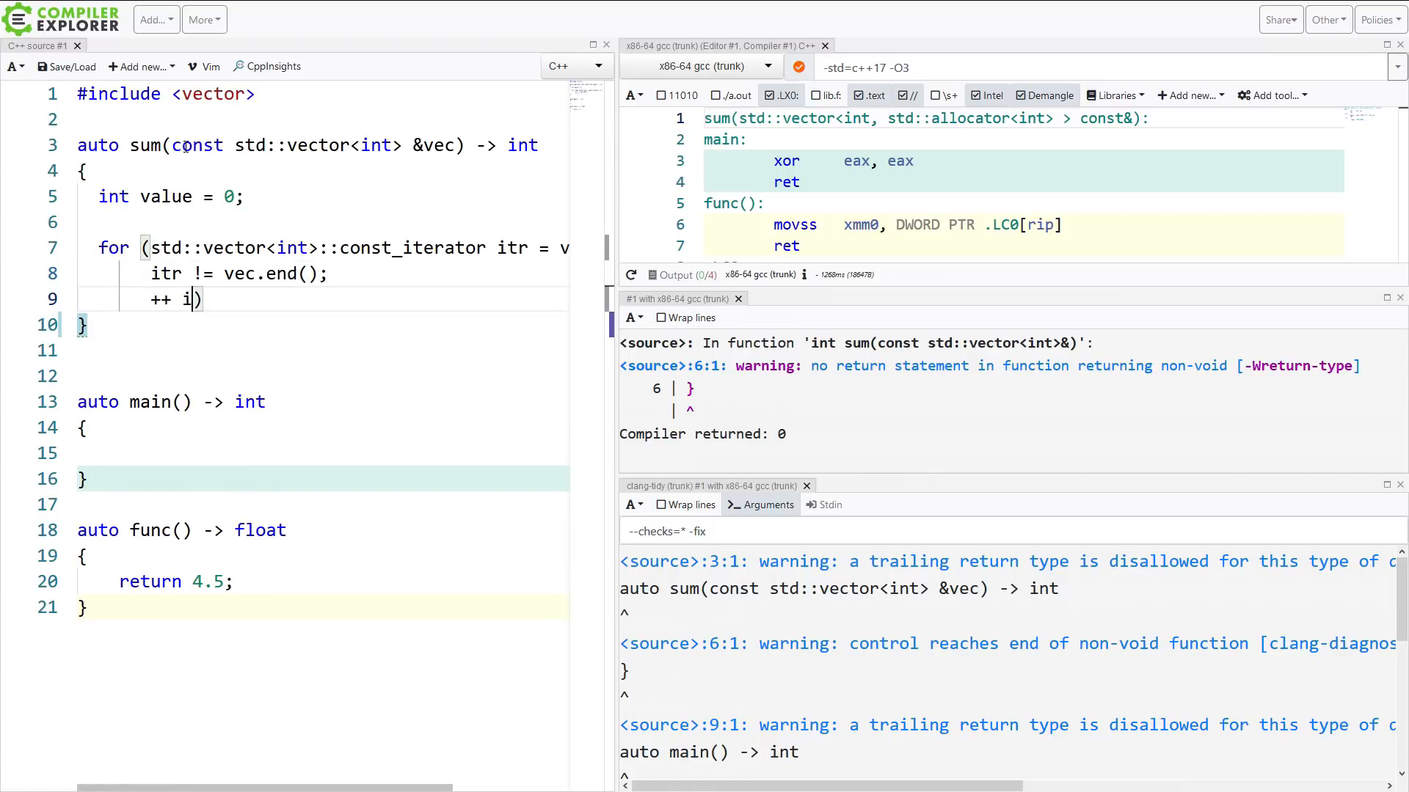
type("tr")
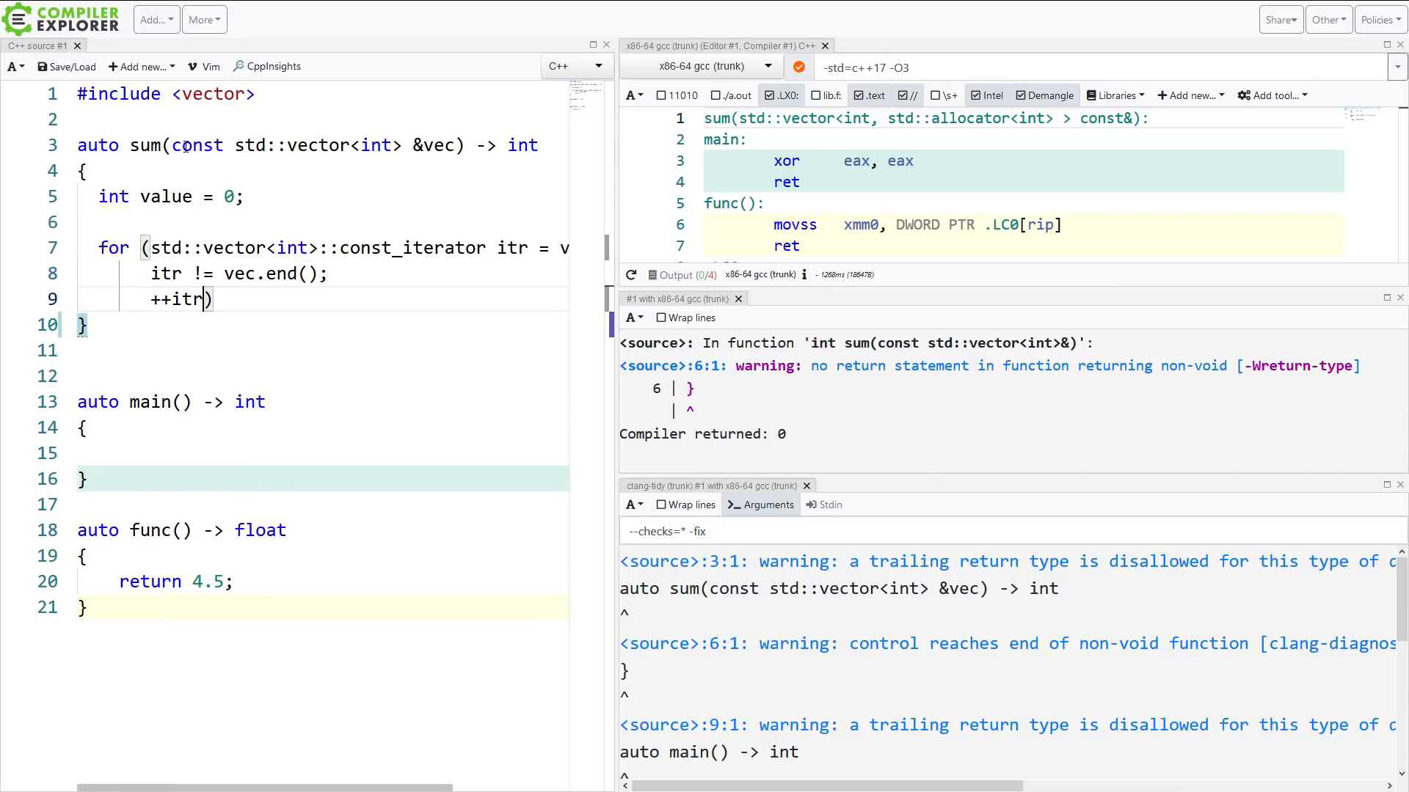
In the loop body add value += *itr, then return value
type("{")
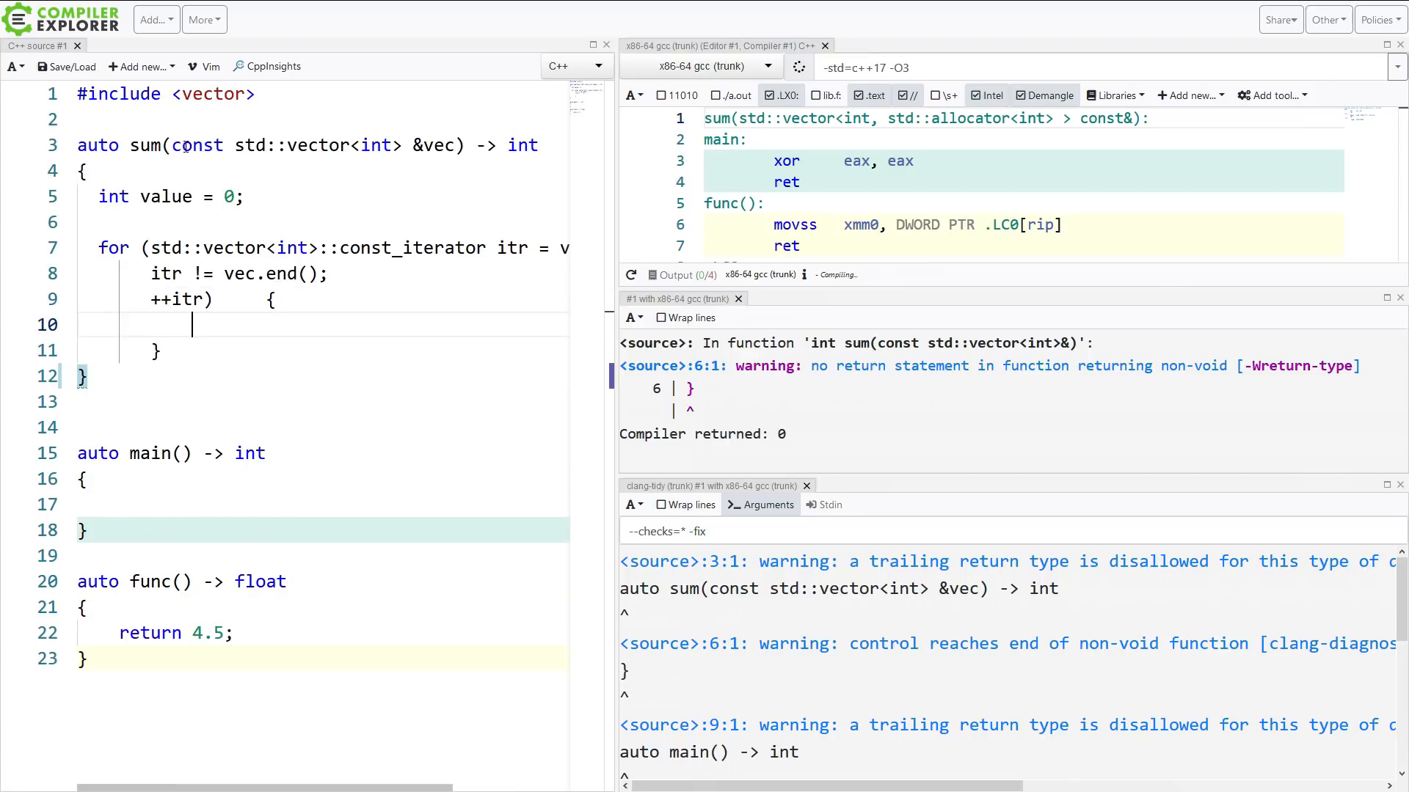
type("vec")
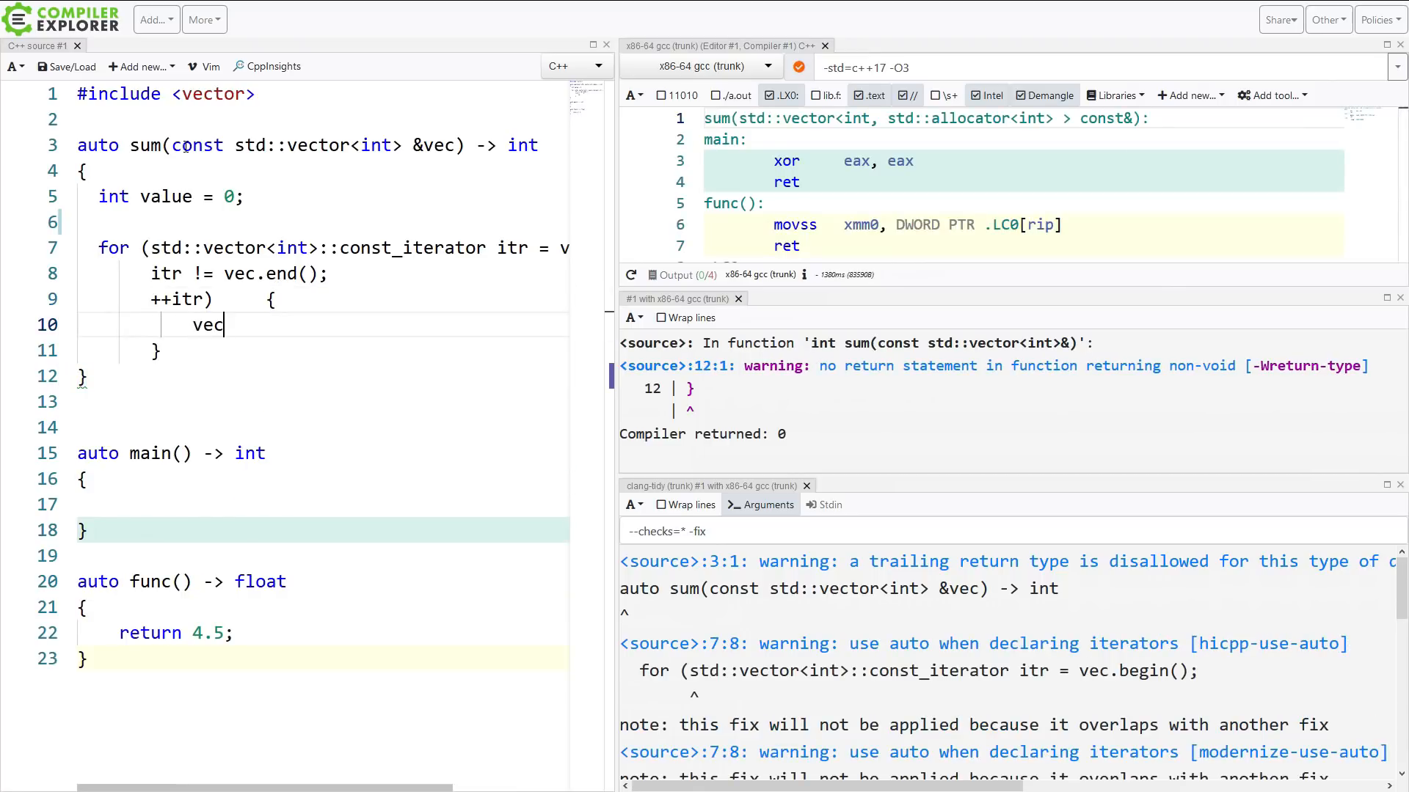
type("le")
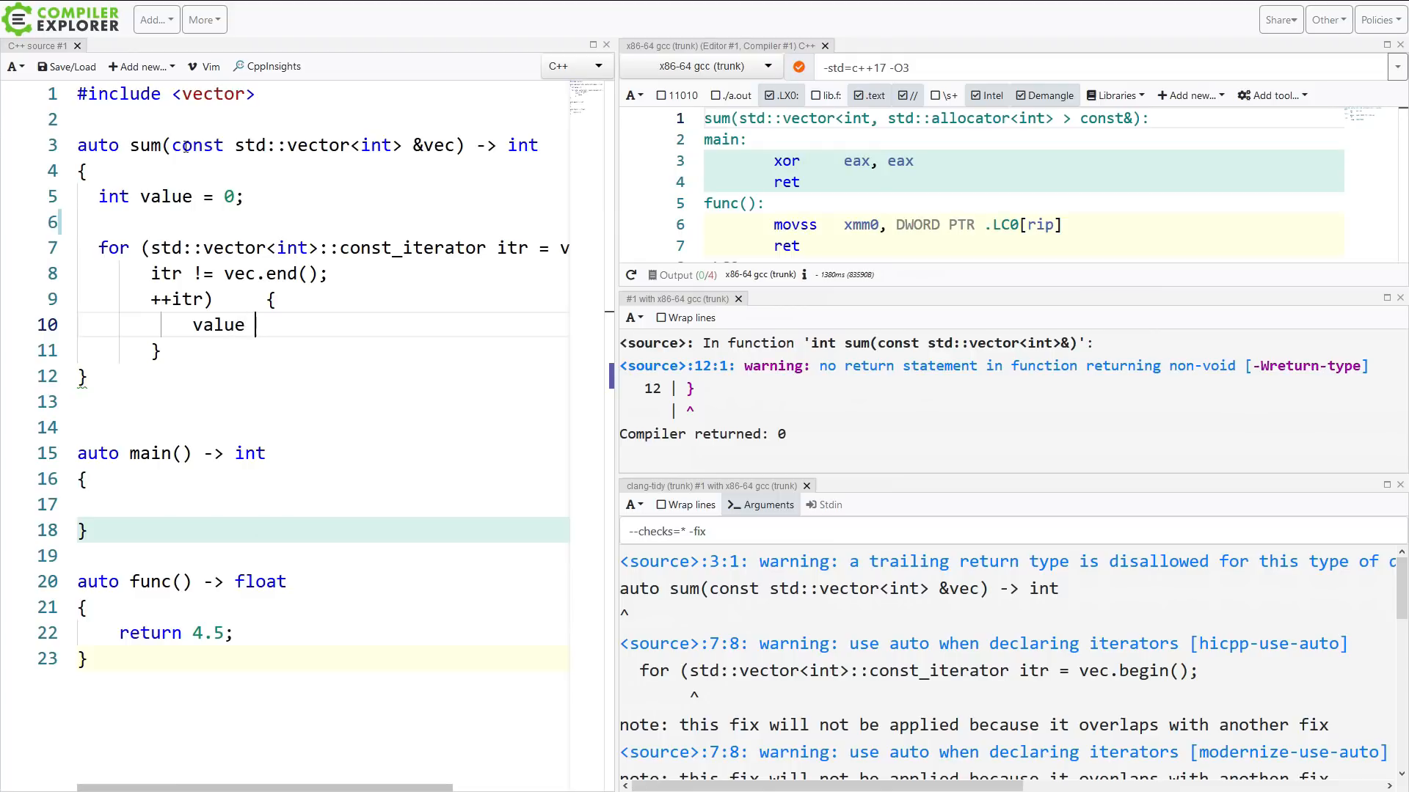
type("+= *itr;")
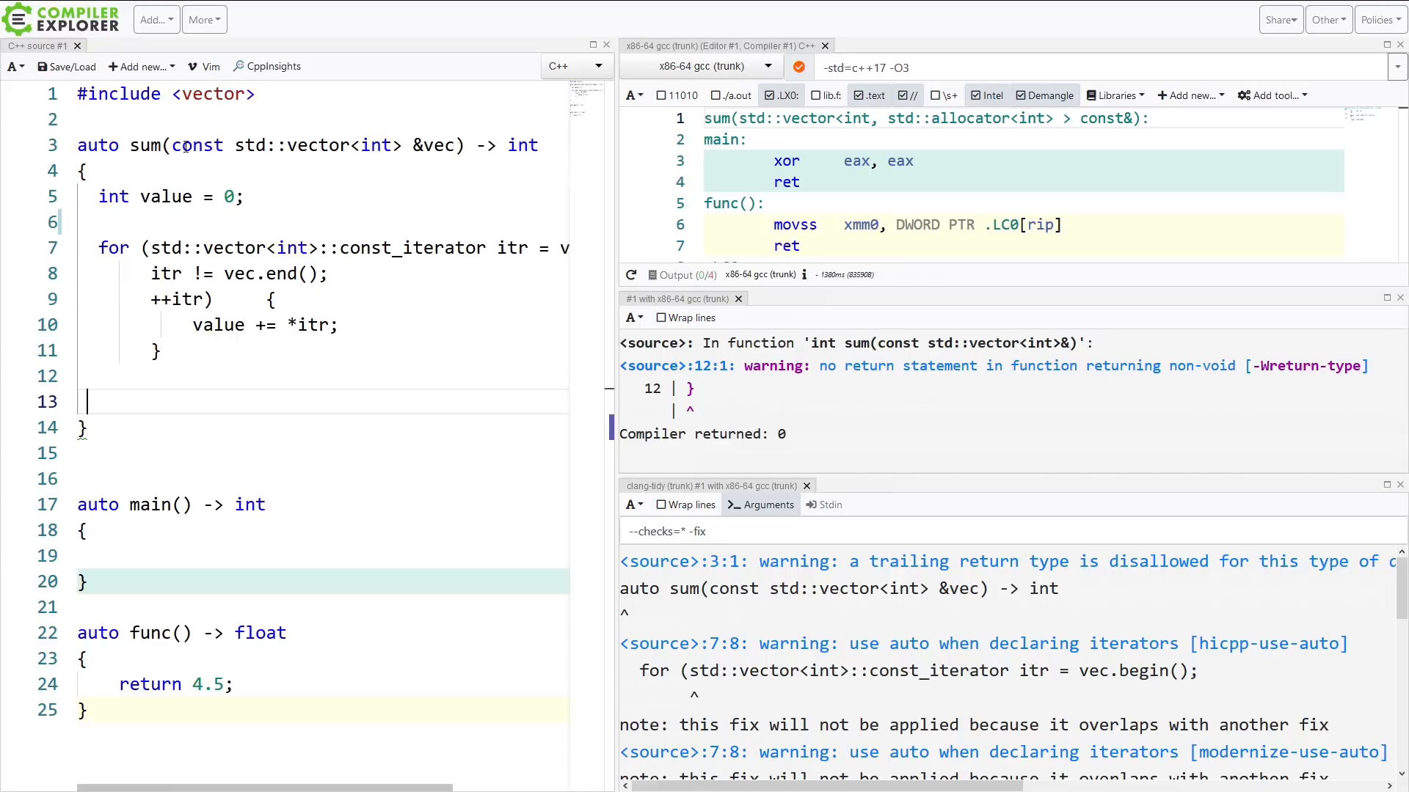
type("return value;")
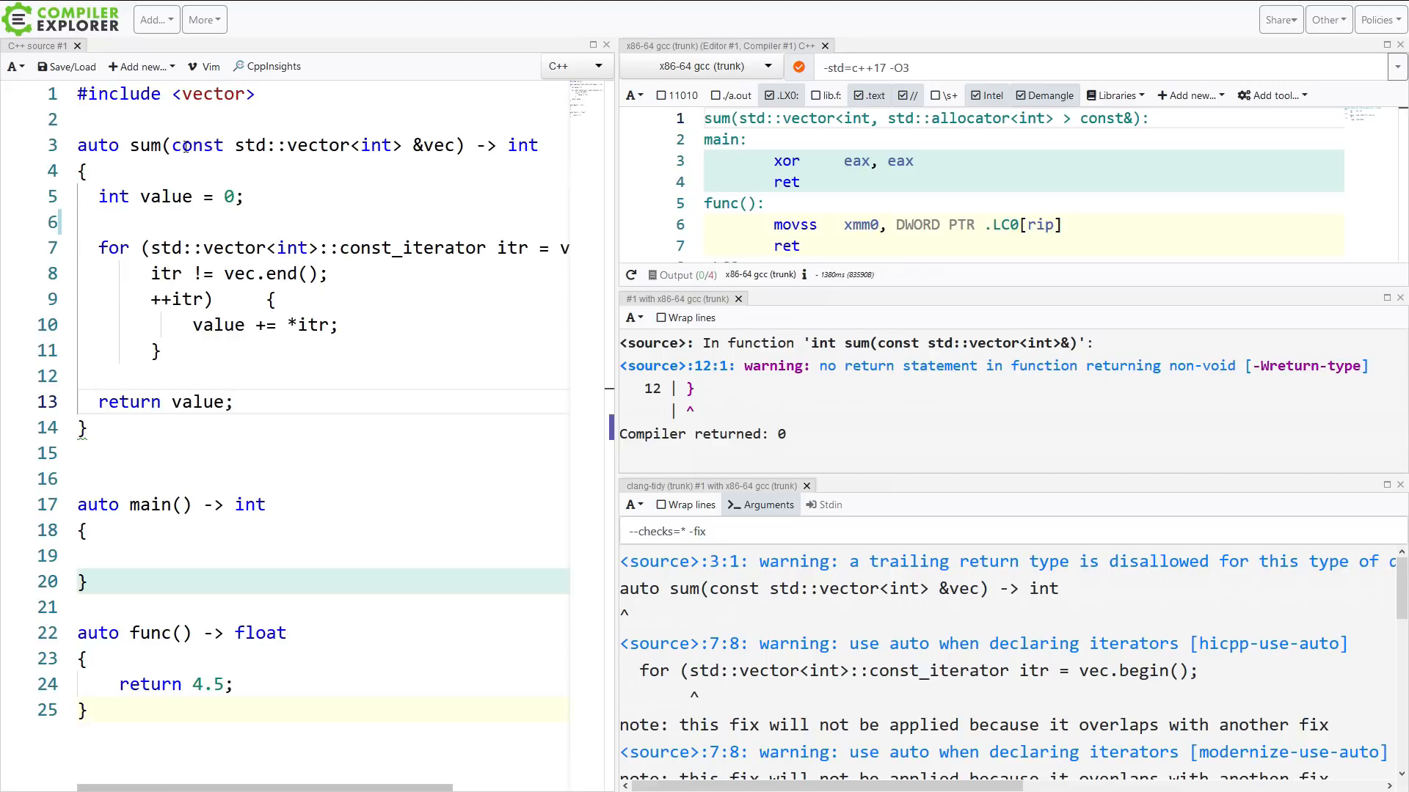